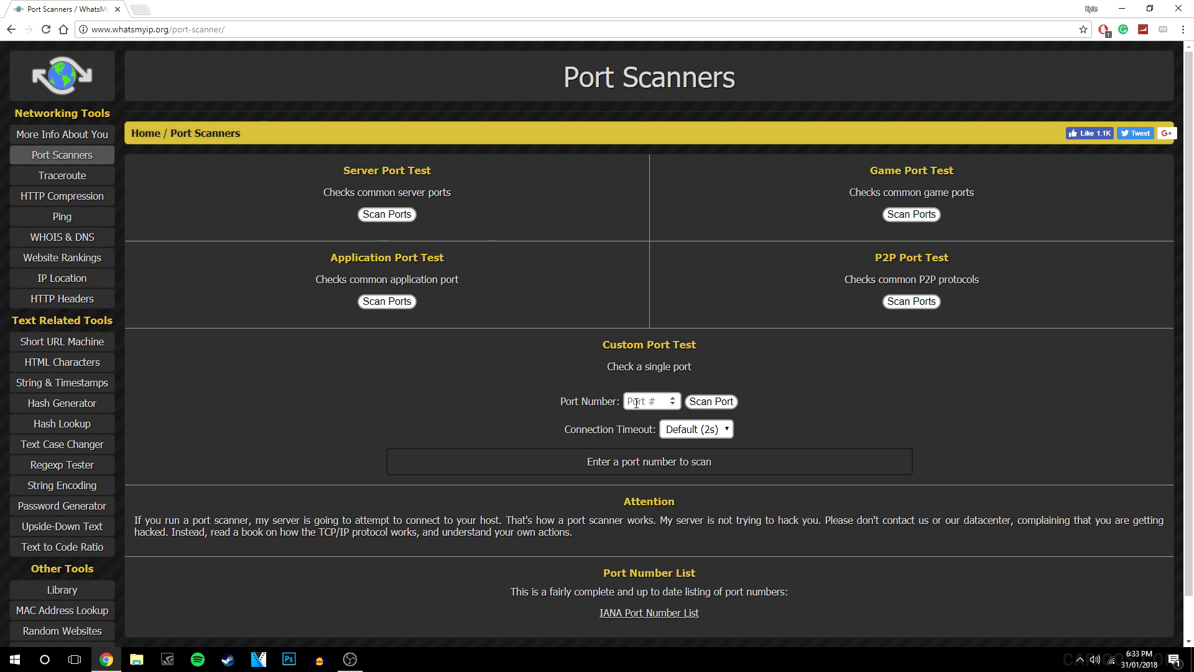
Step: Scan port 25565 in the Port Scanner's custom port test; result reports Timed-Out
text(2)
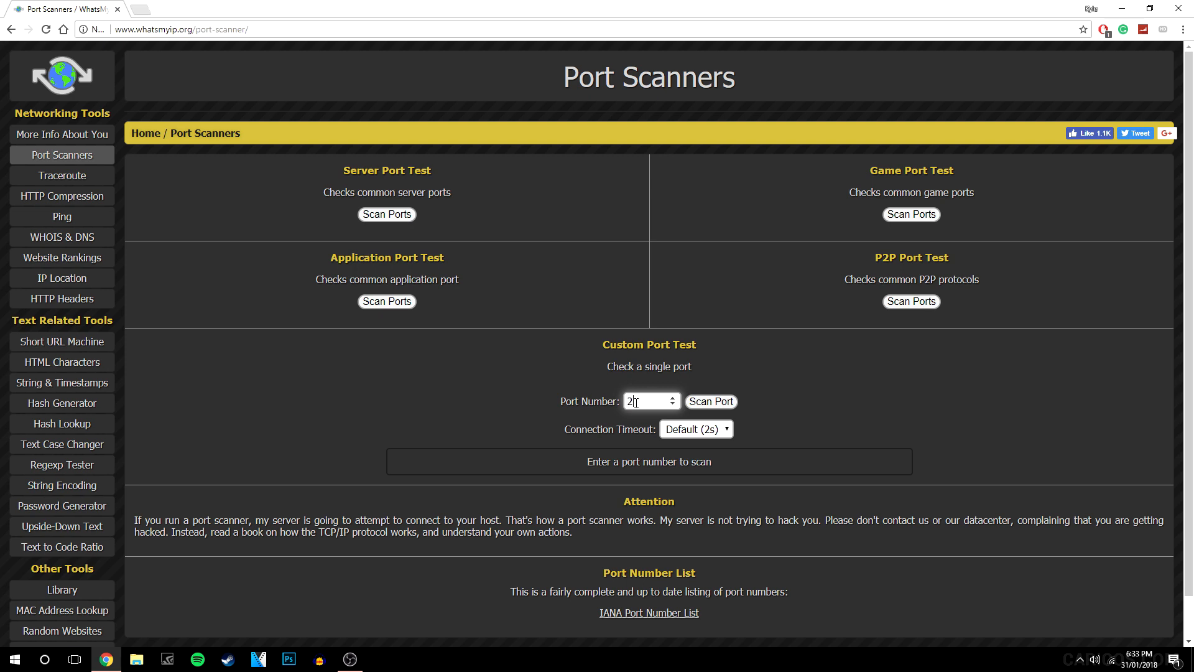
click(710, 401)
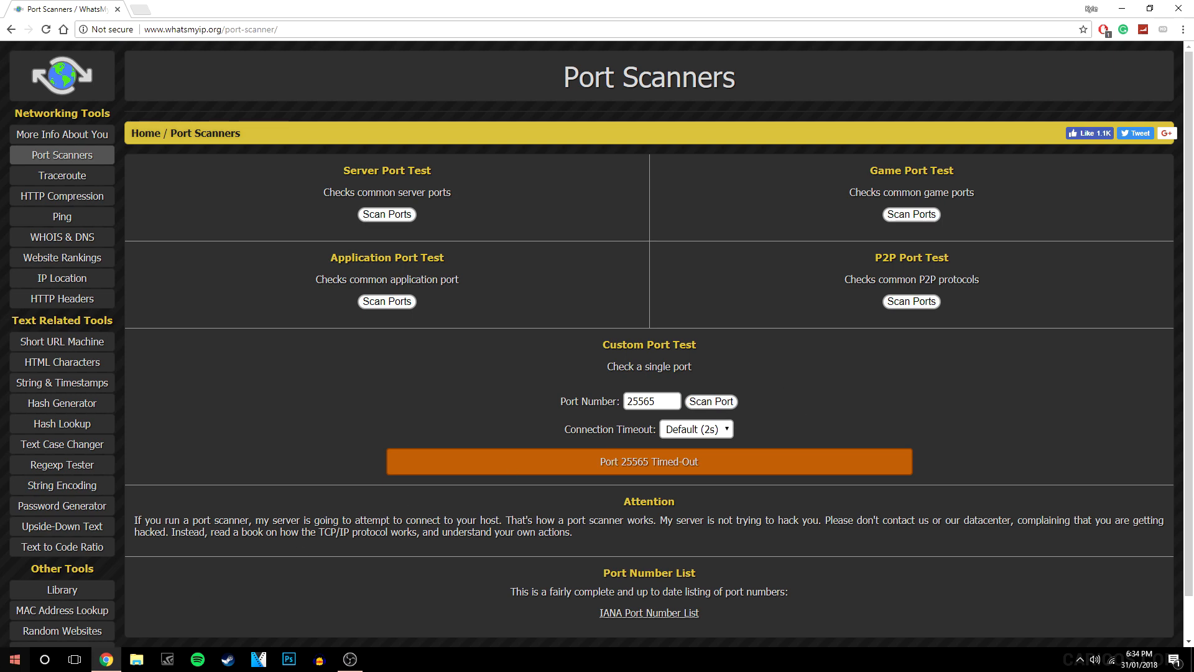
Step: Navigate Control Panel > System and Security > Windows Defender Firewall > Advanced settings
click(13, 658)
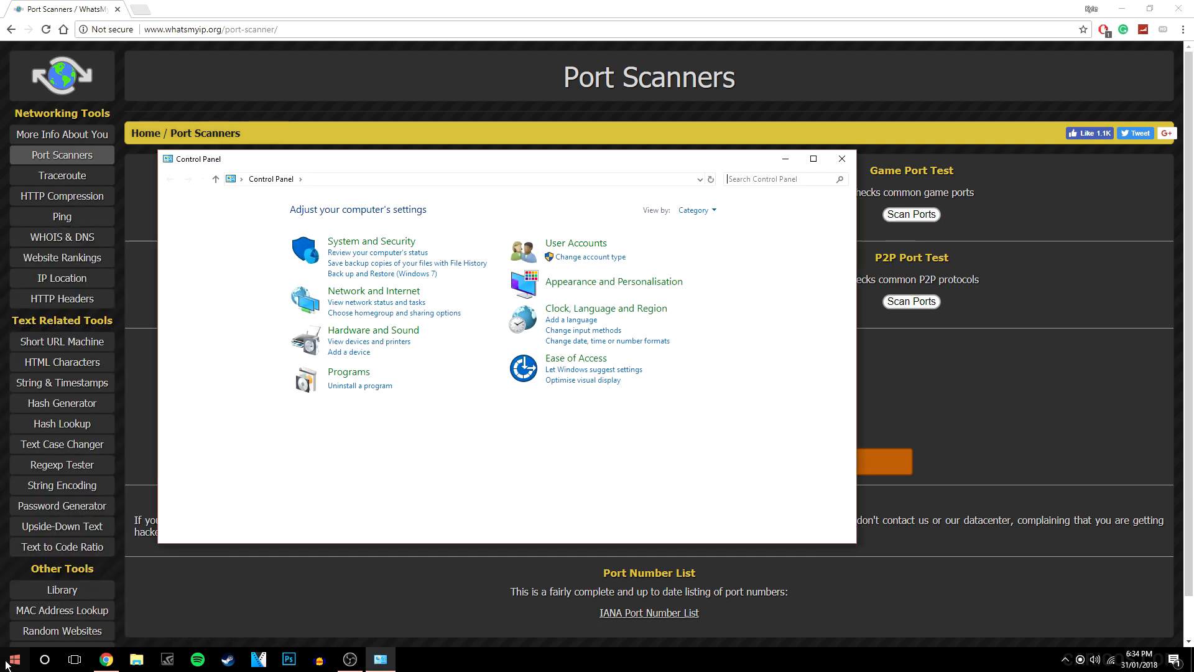
mouse_move(370, 240)
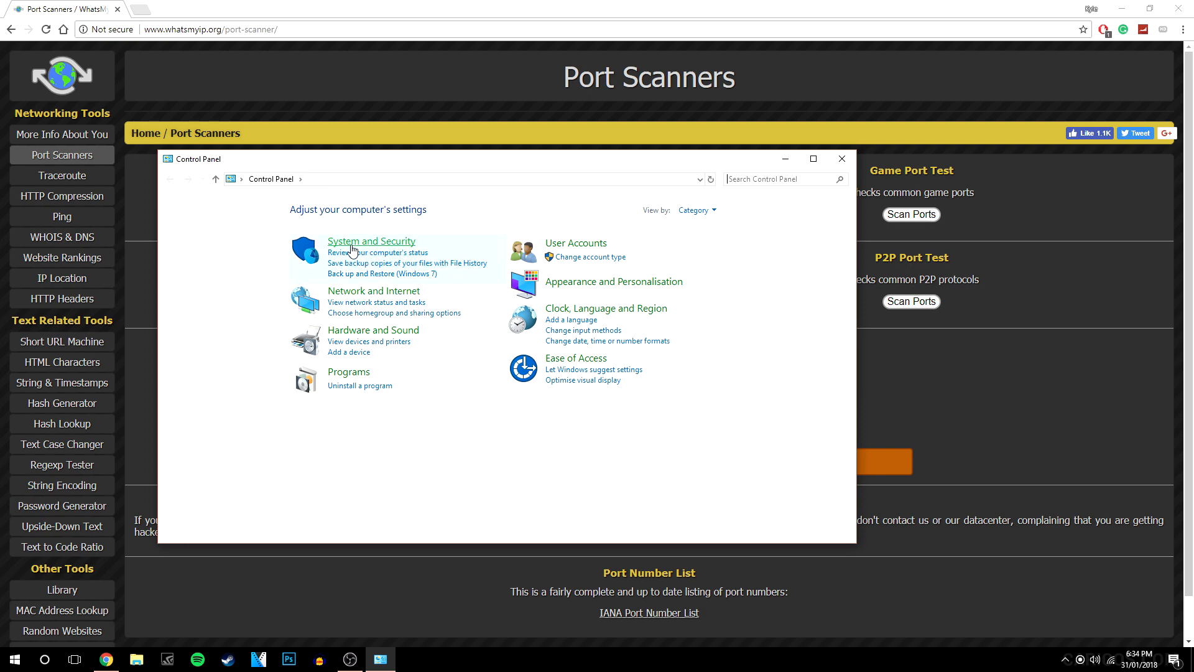
click(370, 240)
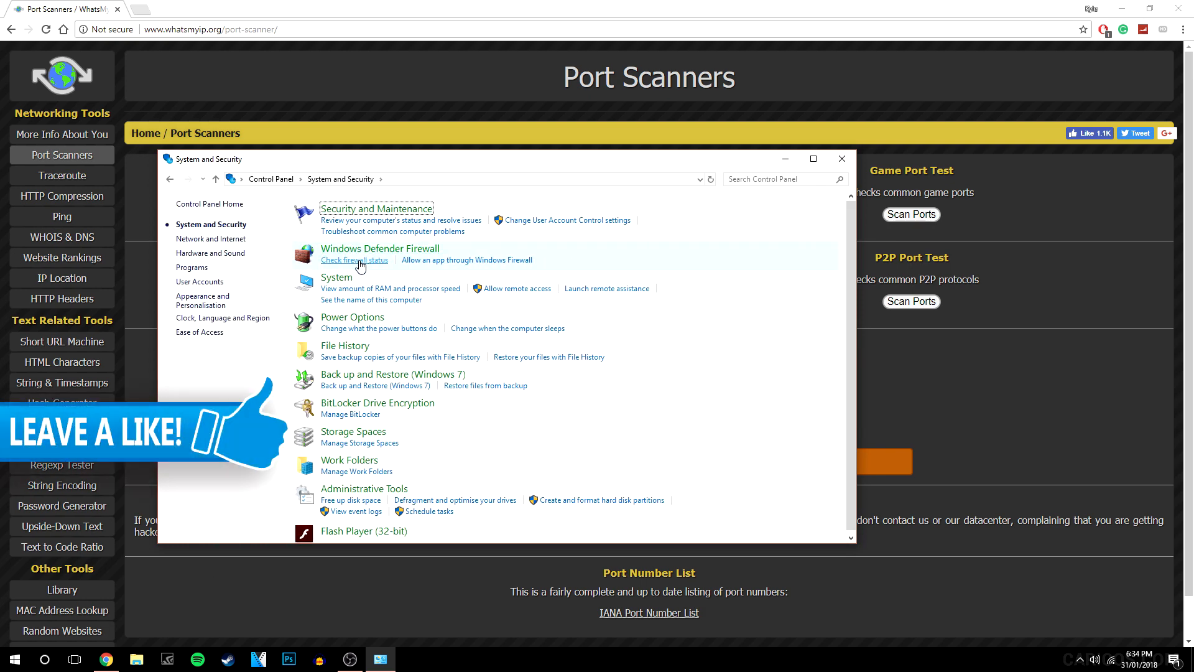
click(354, 260)
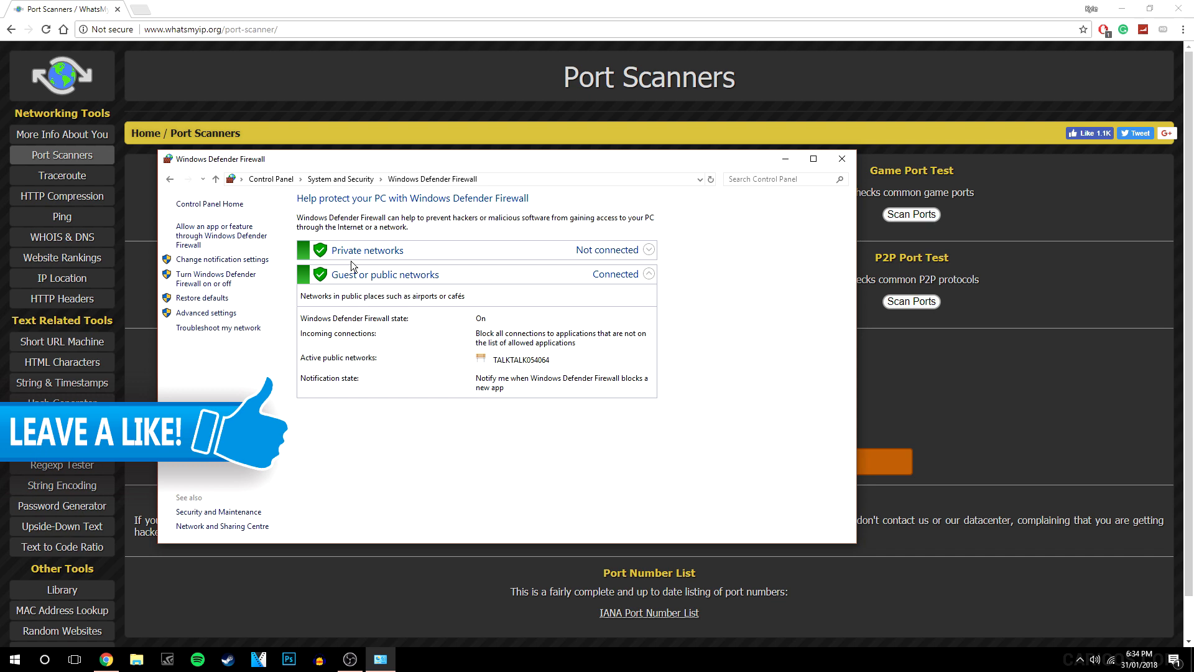
mouse_move(205, 312)
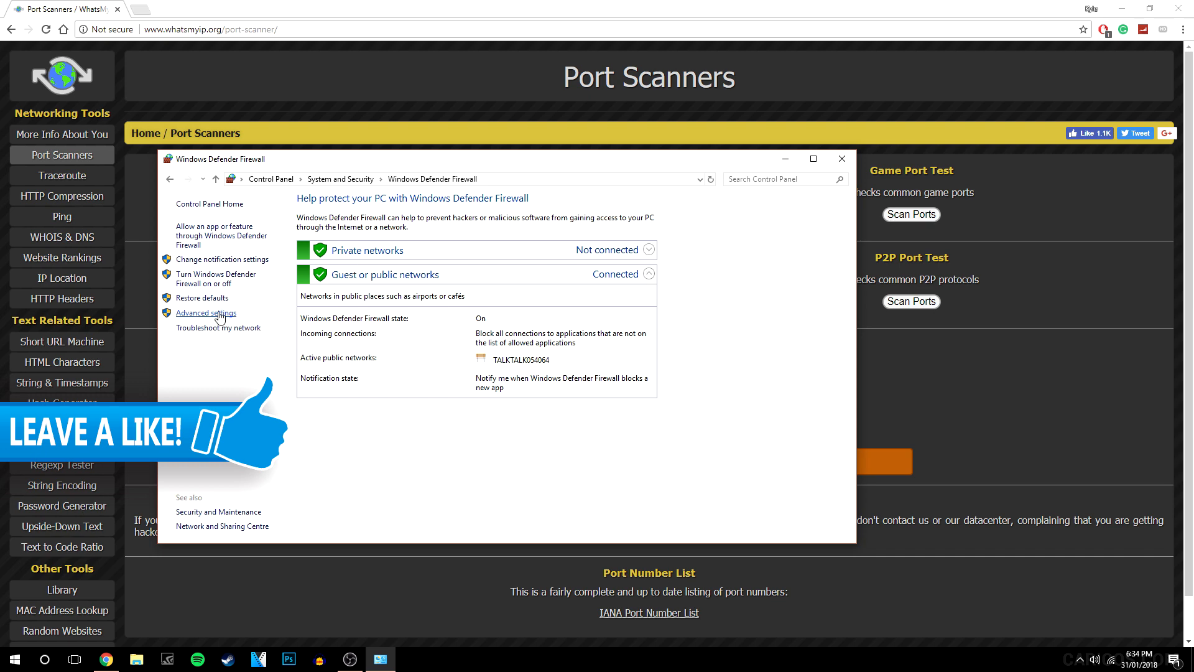
click(205, 314)
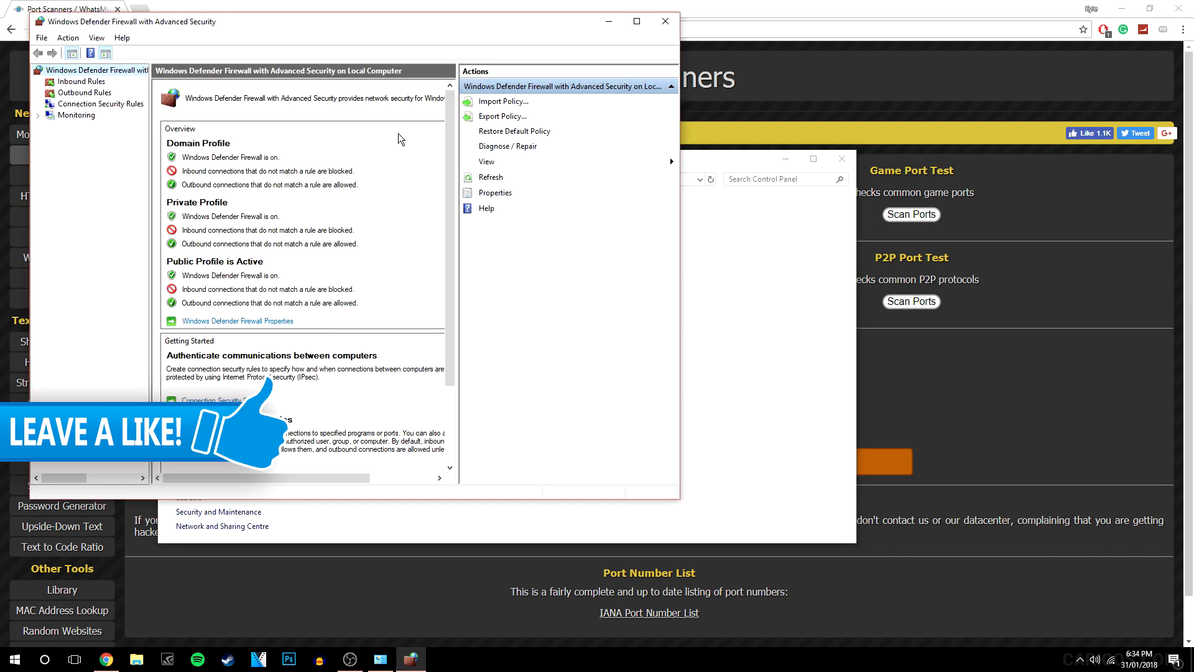
Step: Maximize the console and display the Inbound Rules list
click(635, 22)
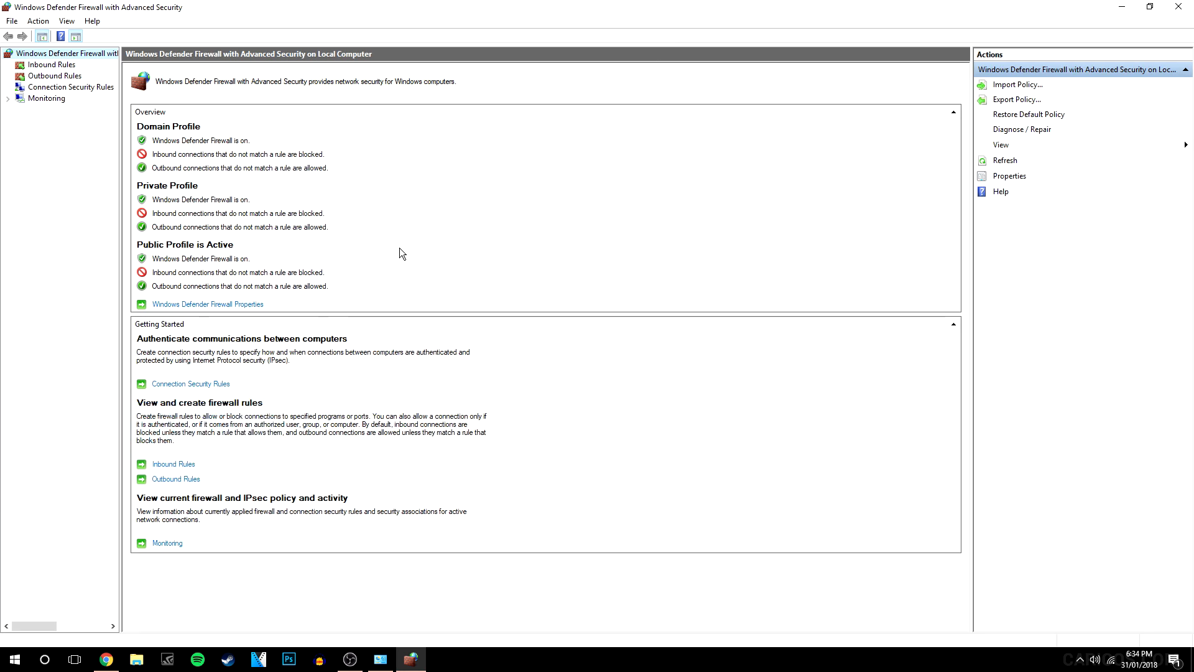
mouse_move(551, 281)
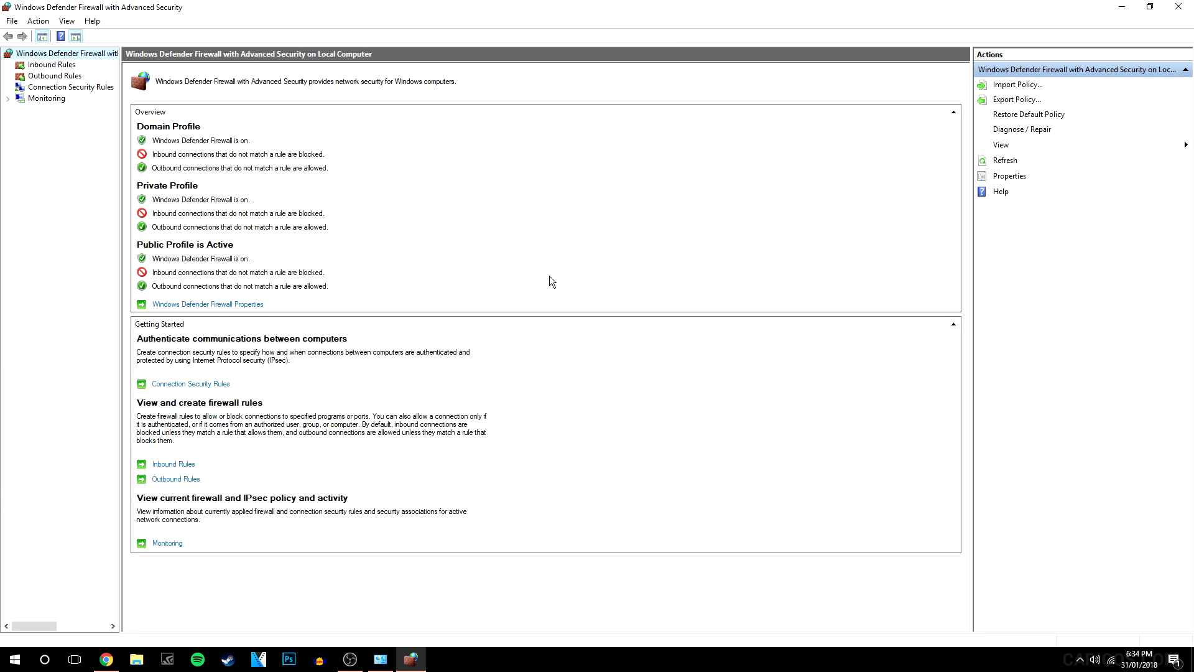
mouse_move(418, 215)
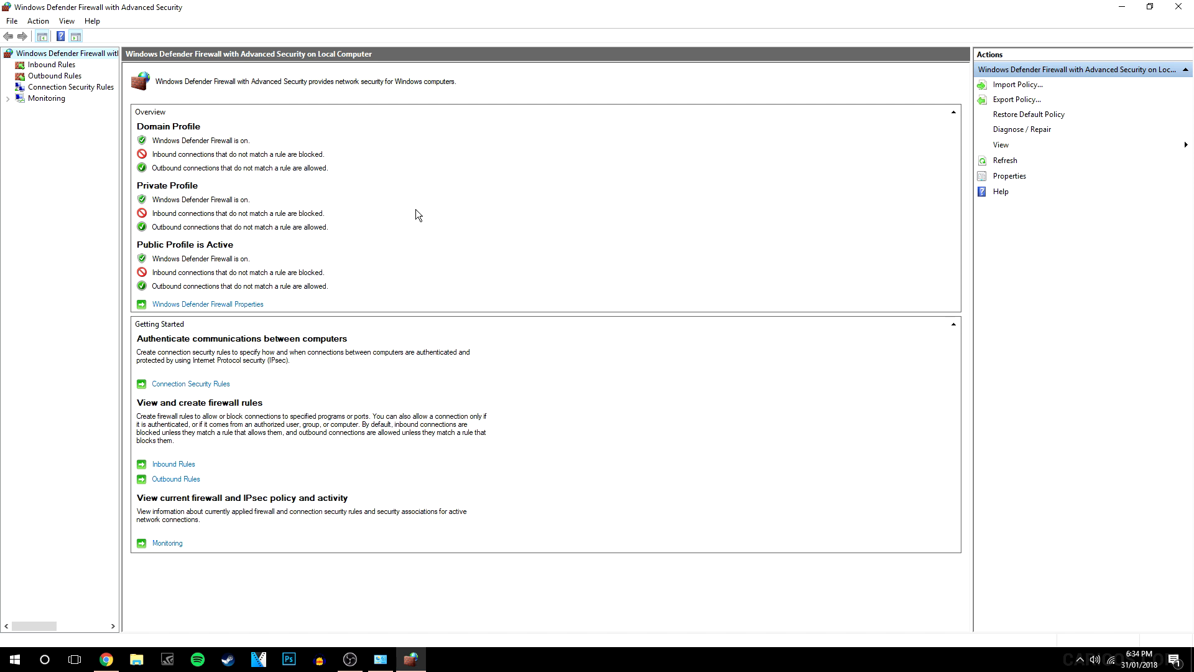
mouse_move(283, 133)
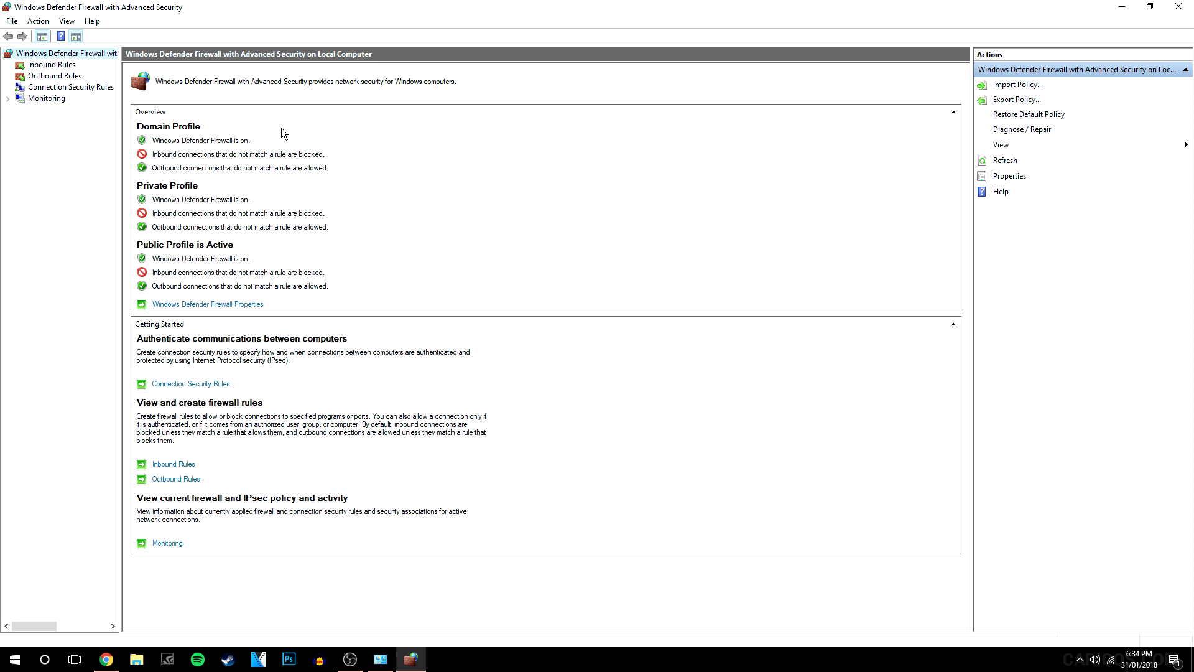
mouse_move(56, 66)
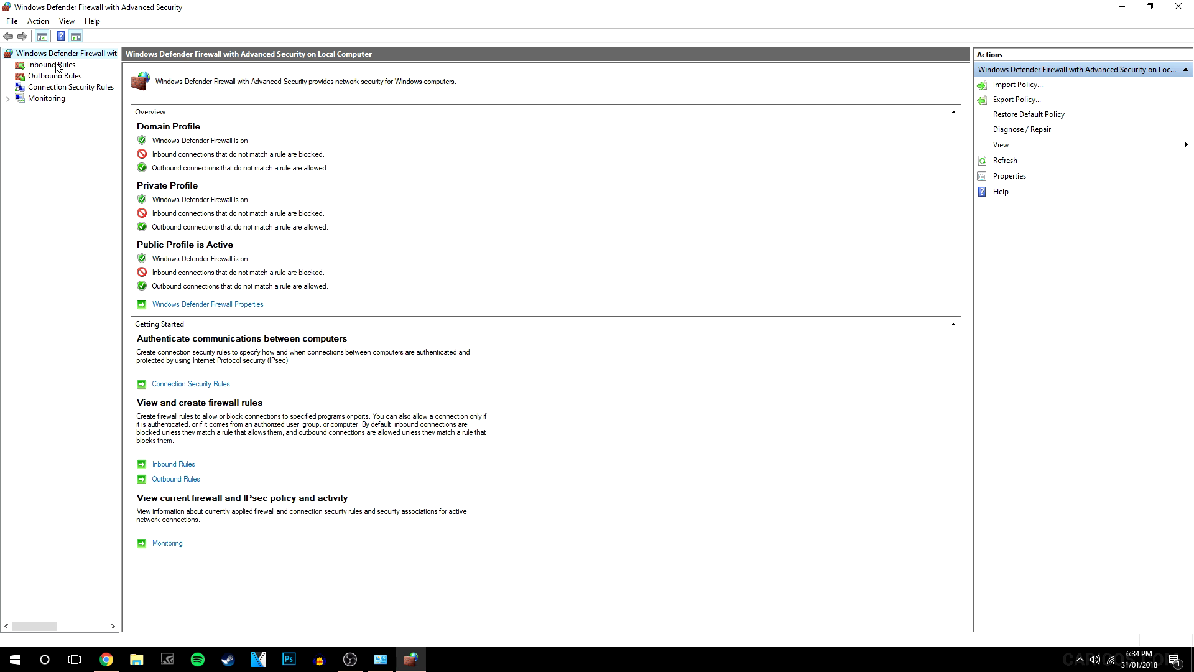
click(51, 64)
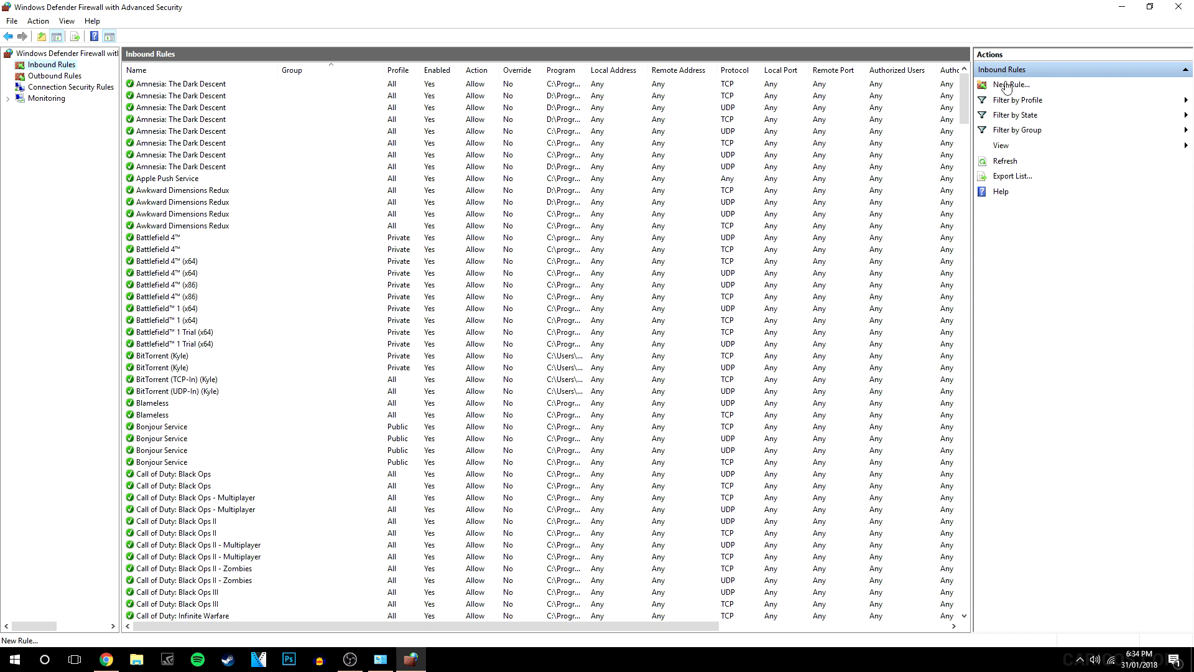
Step: Create a new inbound port rule for TCP on specific local port 25565, allowing the connection
click(1010, 85)
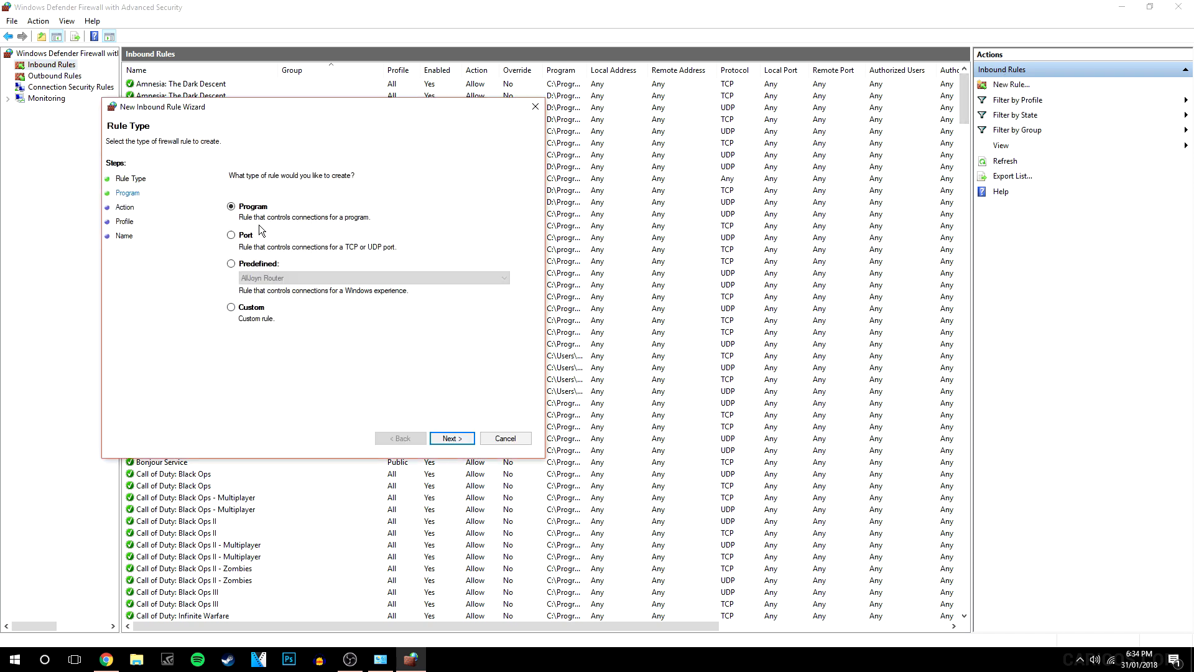
click(231, 235)
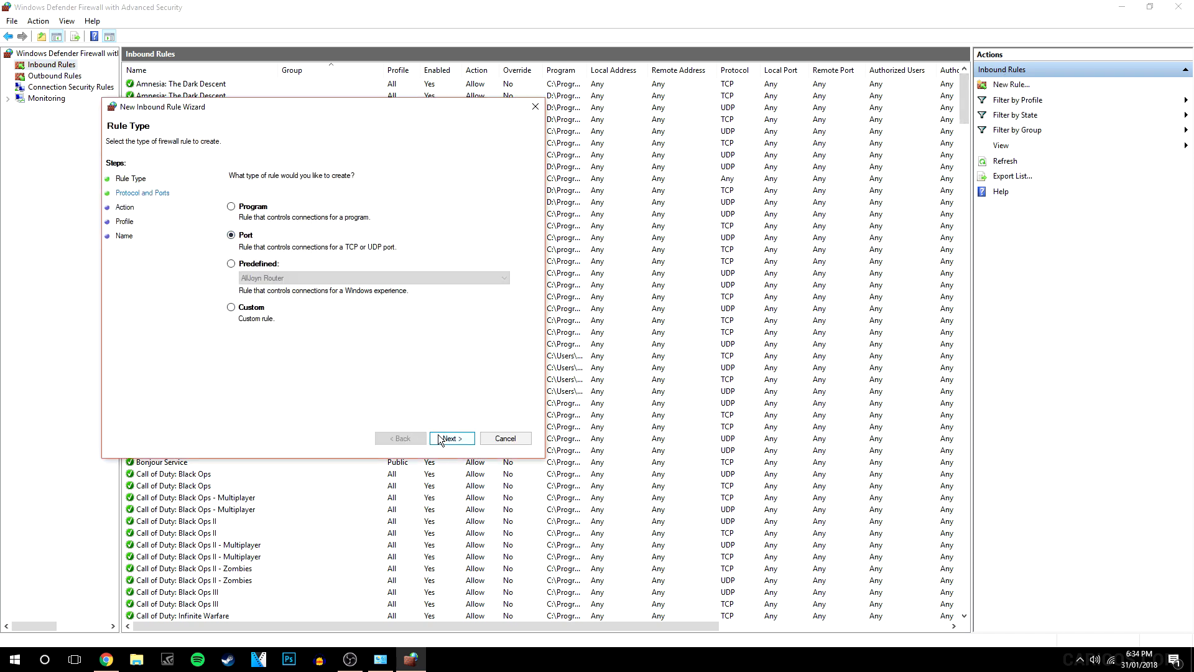
click(450, 437)
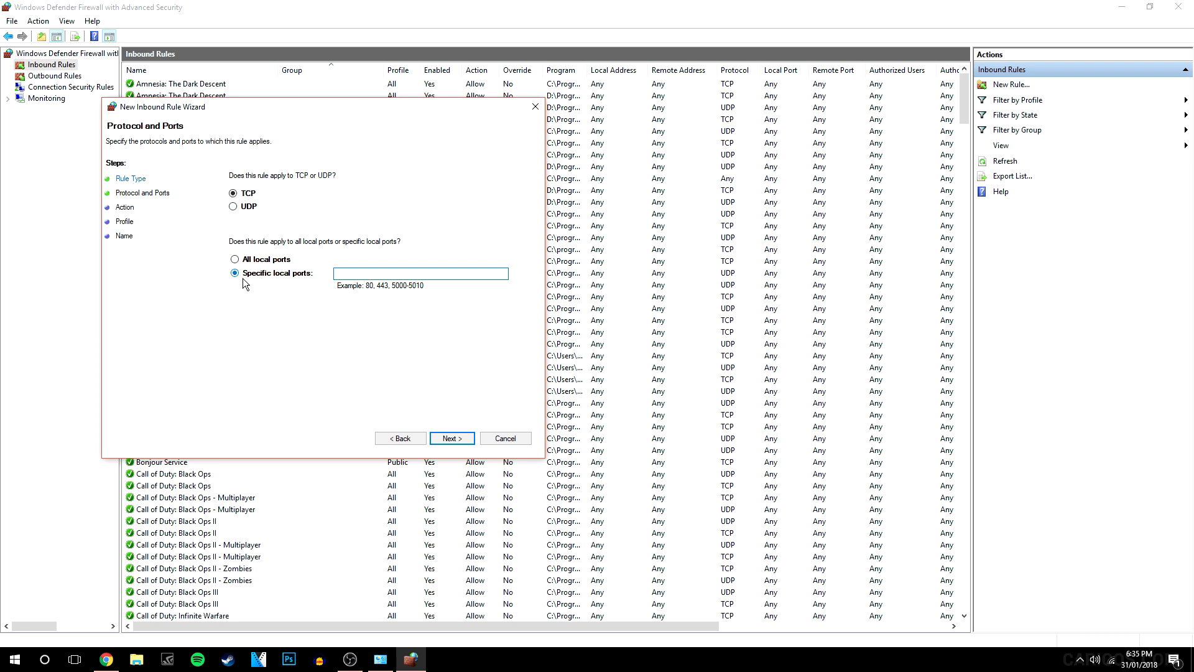
click(233, 274)
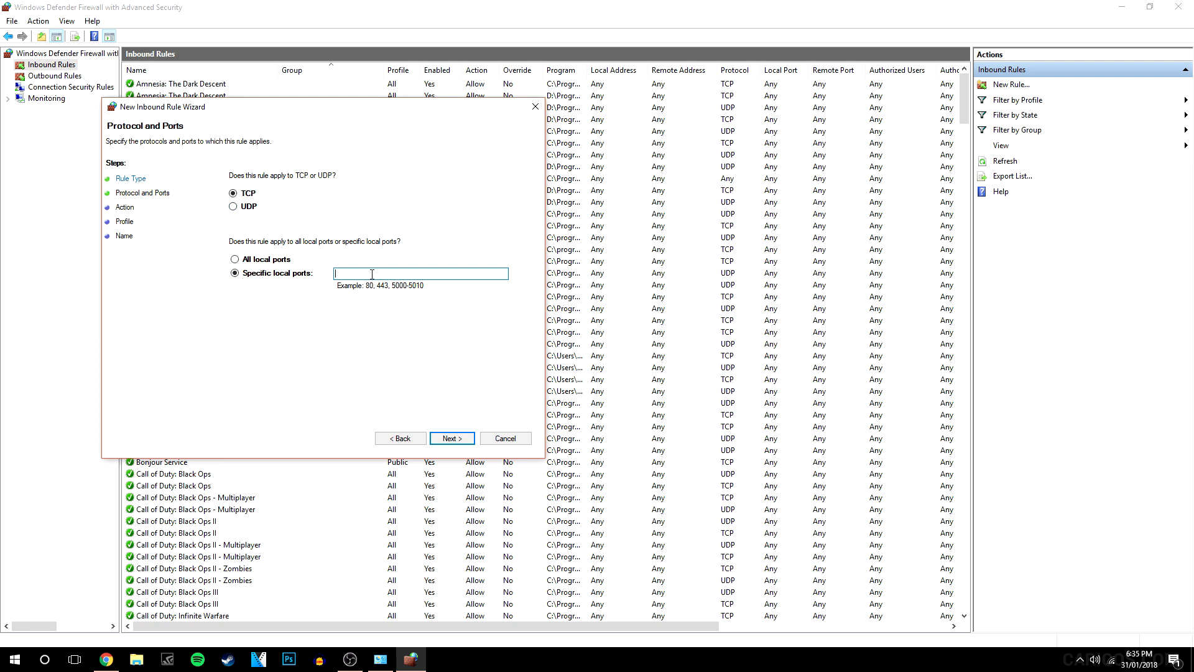
text(25565)
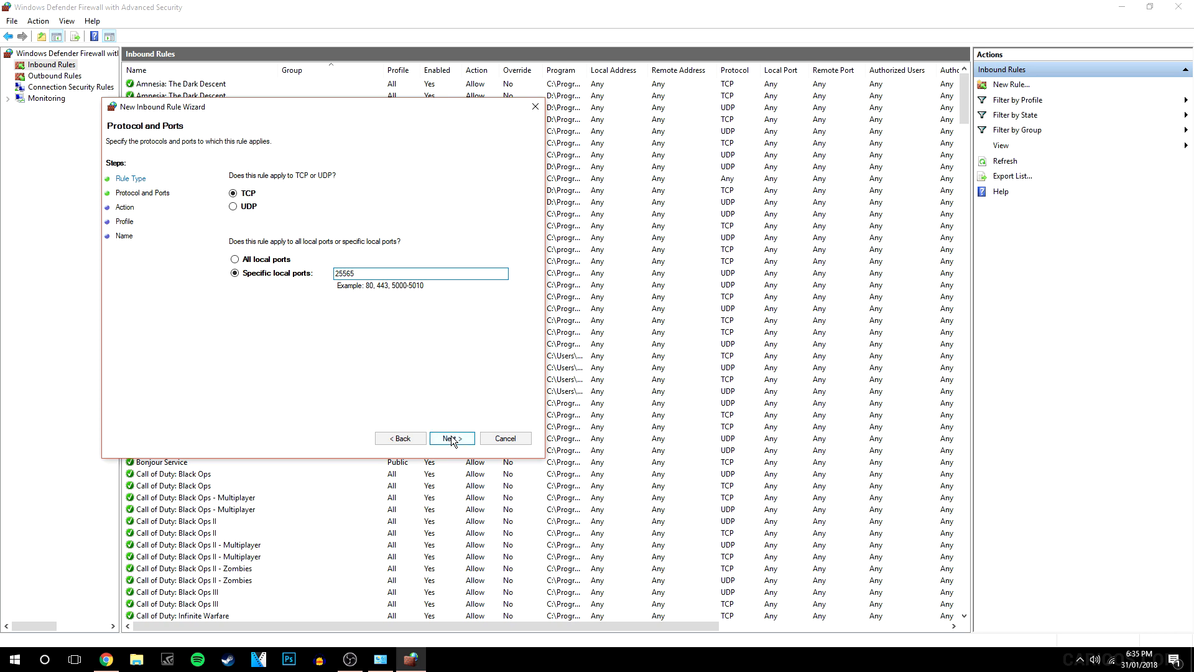
click(451, 438)
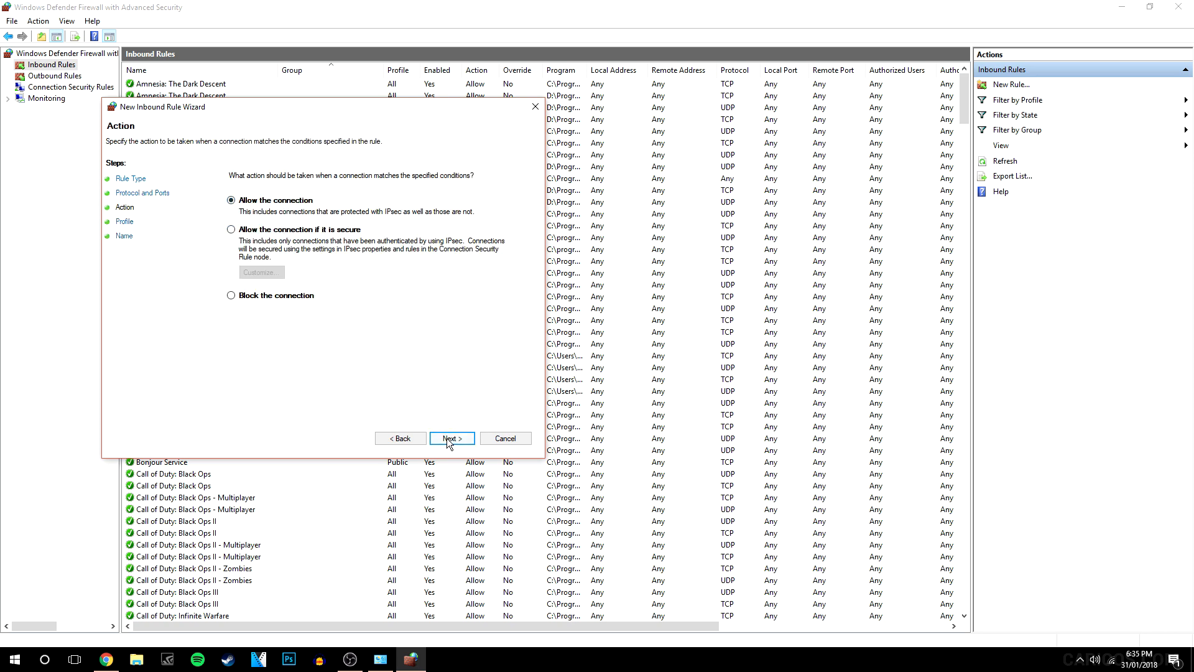
click(450, 438)
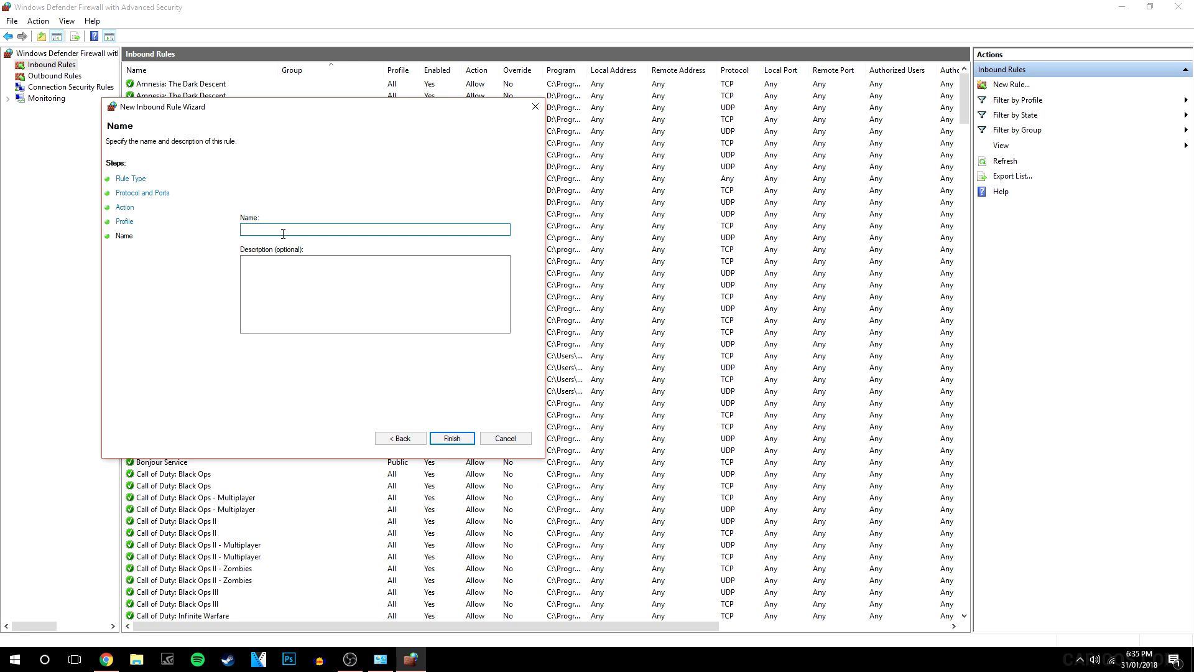
Step: Name the rule 'MC TCP' and finish so it appears in the inbound list
text(M)
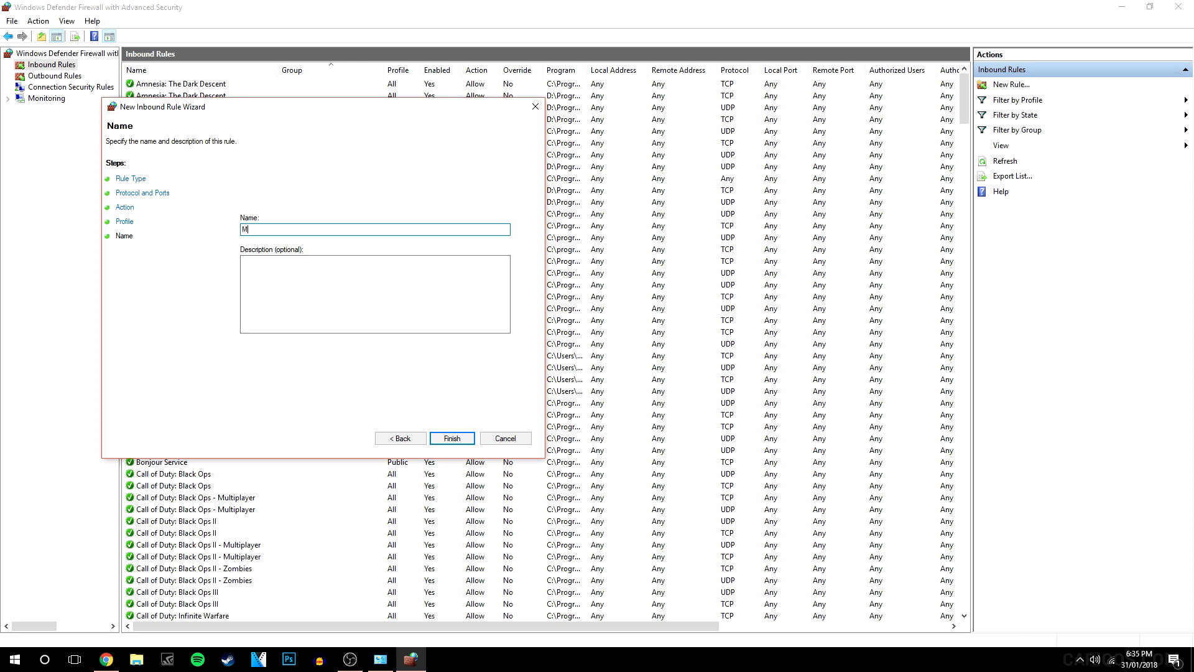
text(C TCP)
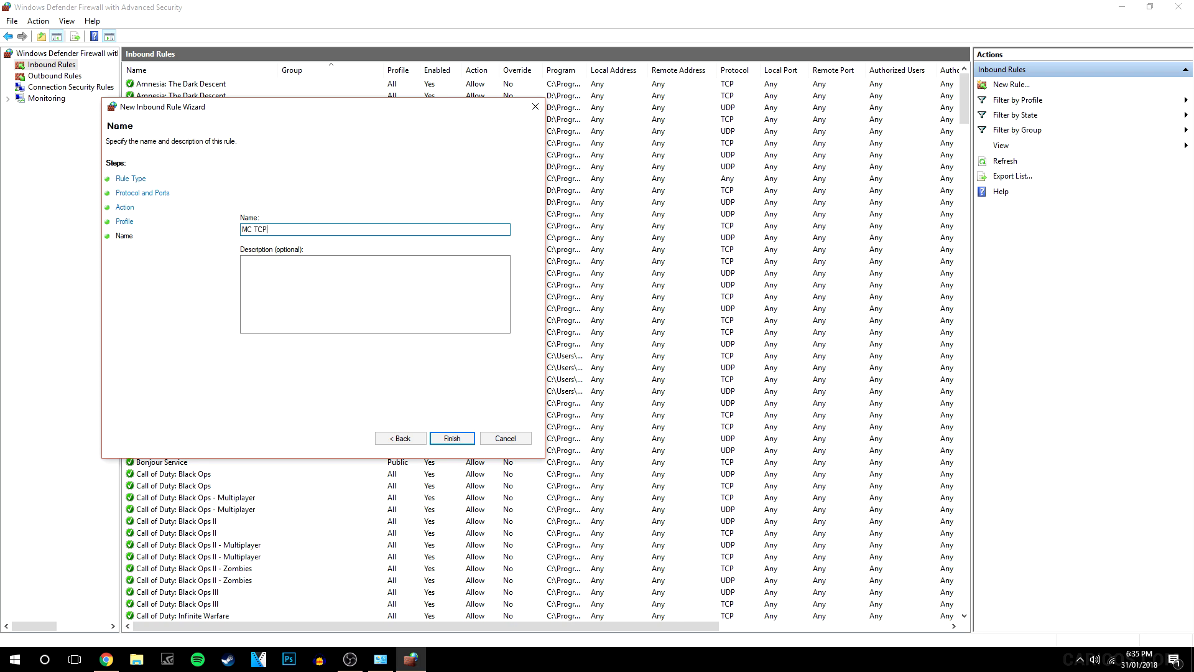
click(450, 438)
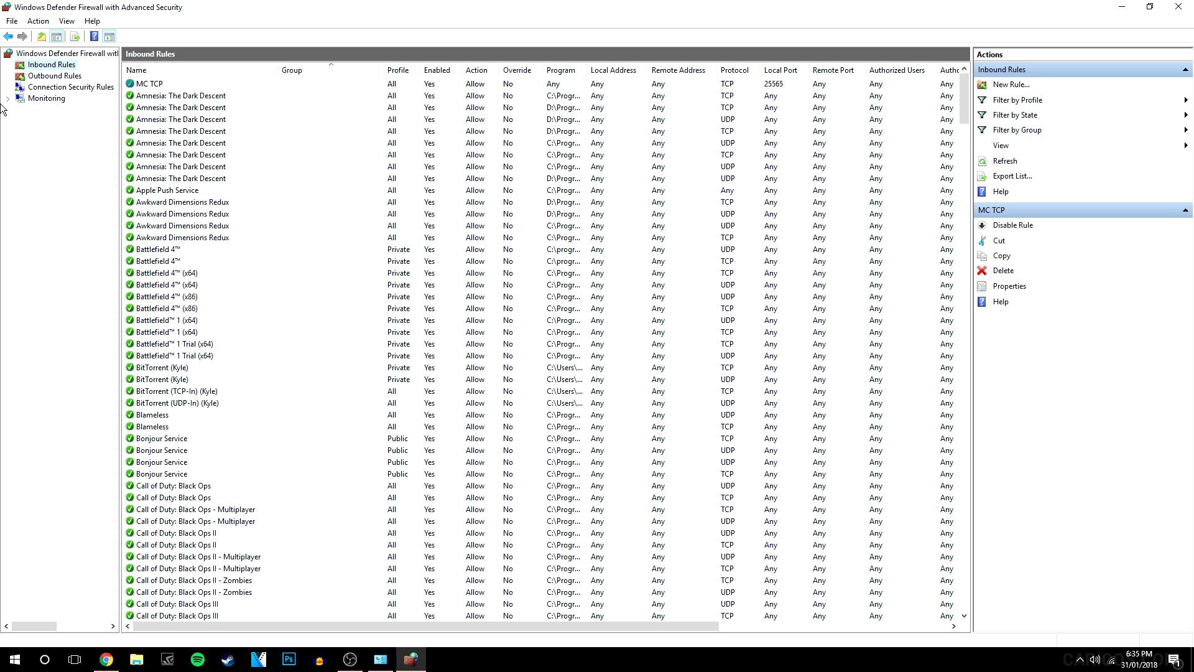
Step: Create a new inbound port rule for UDP on local port 25565, allowing the connection
click(1010, 83)
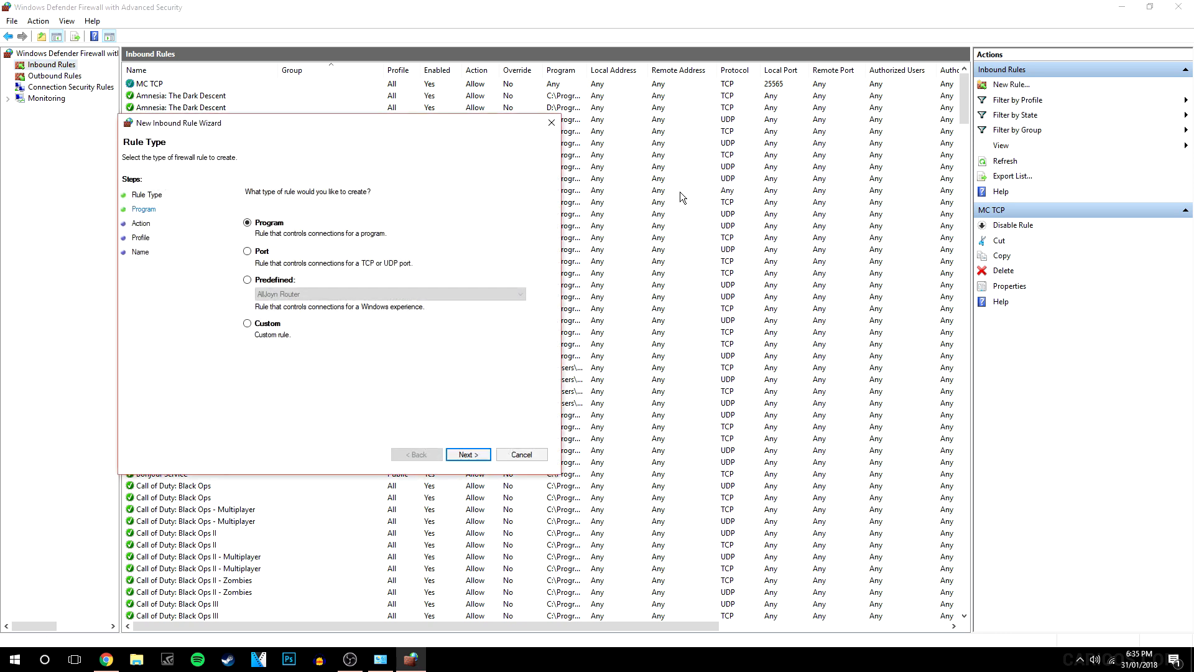
click(248, 250)
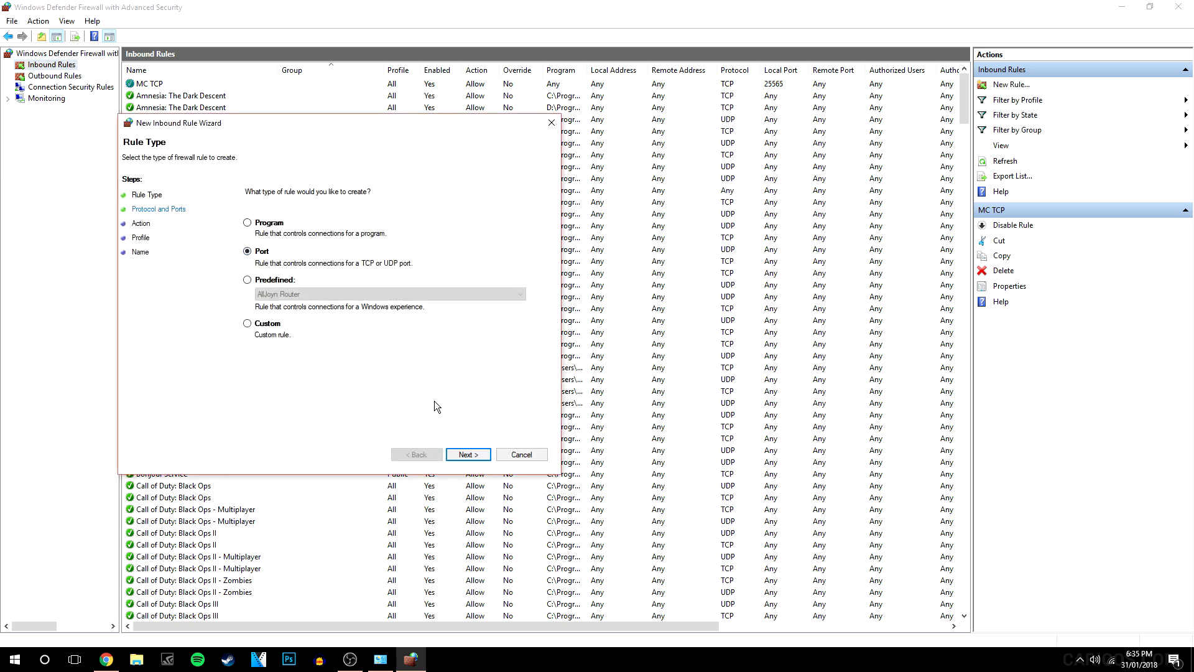
click(467, 454)
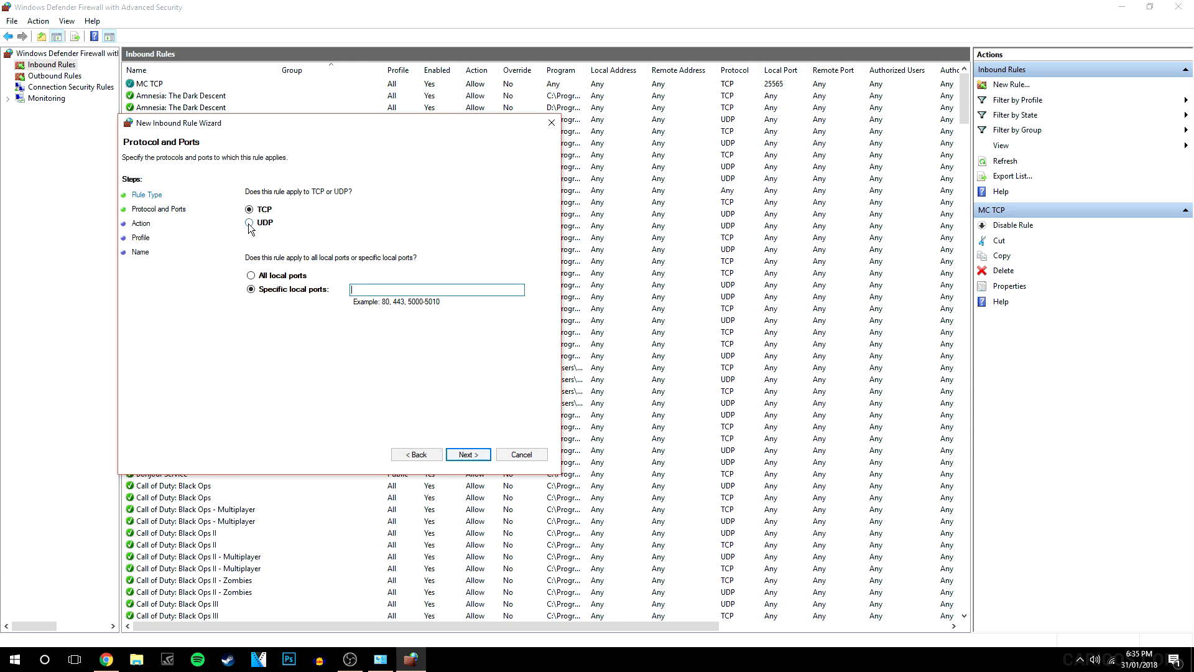
click(250, 222)
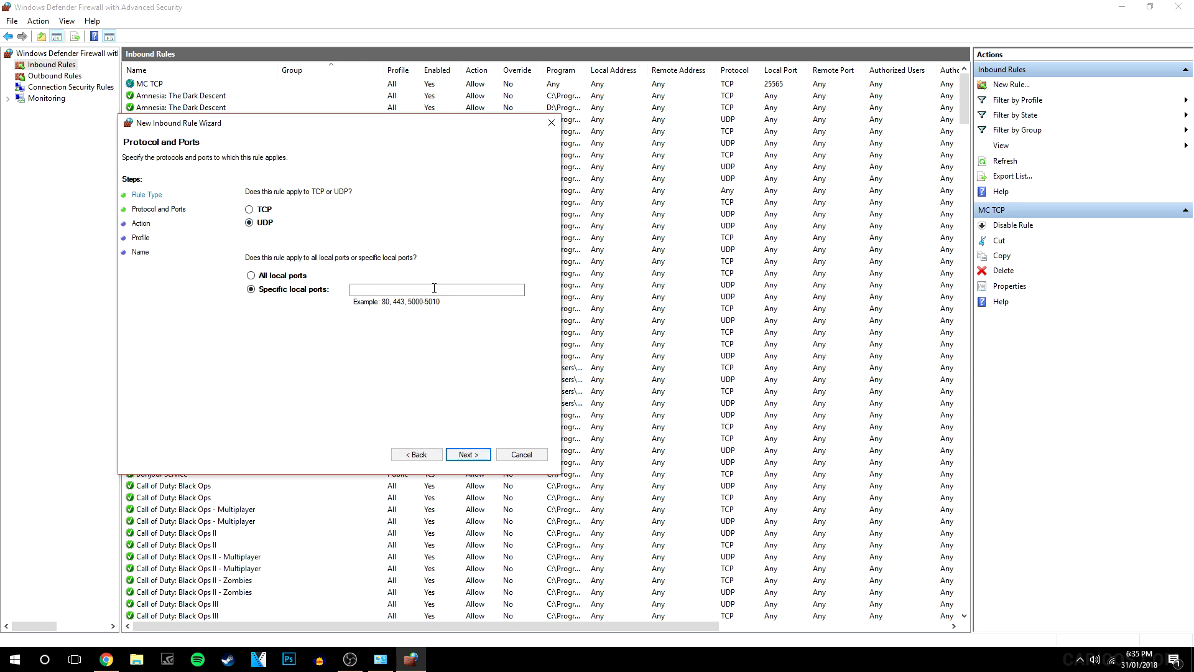
text(25565)
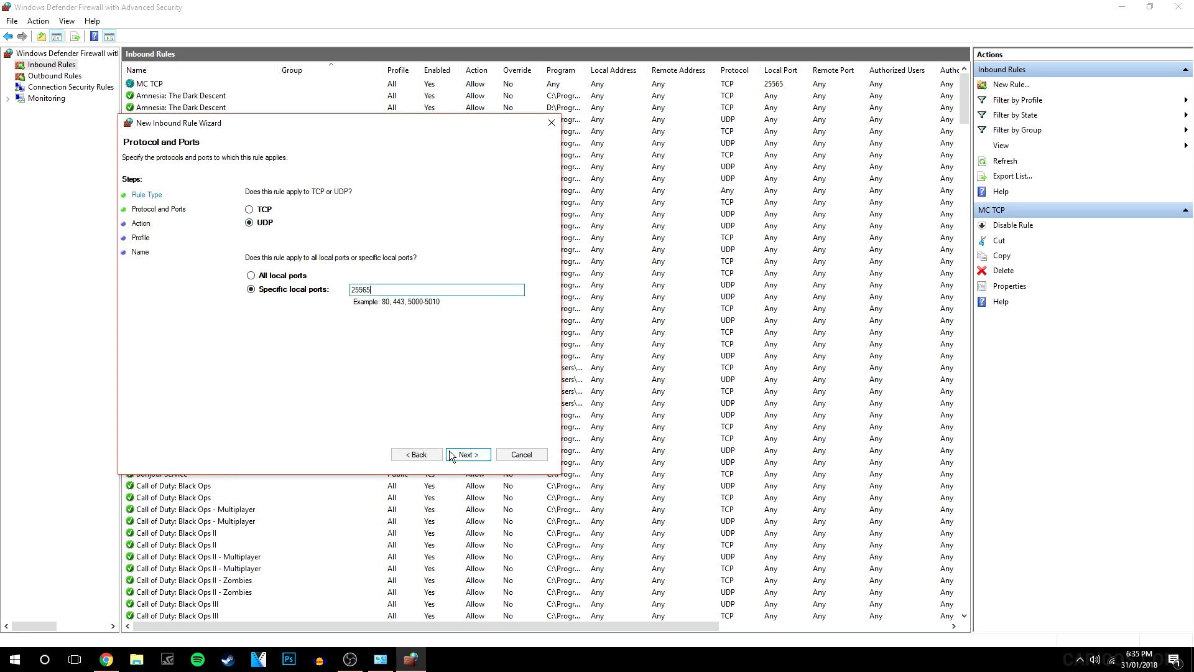
click(467, 454)
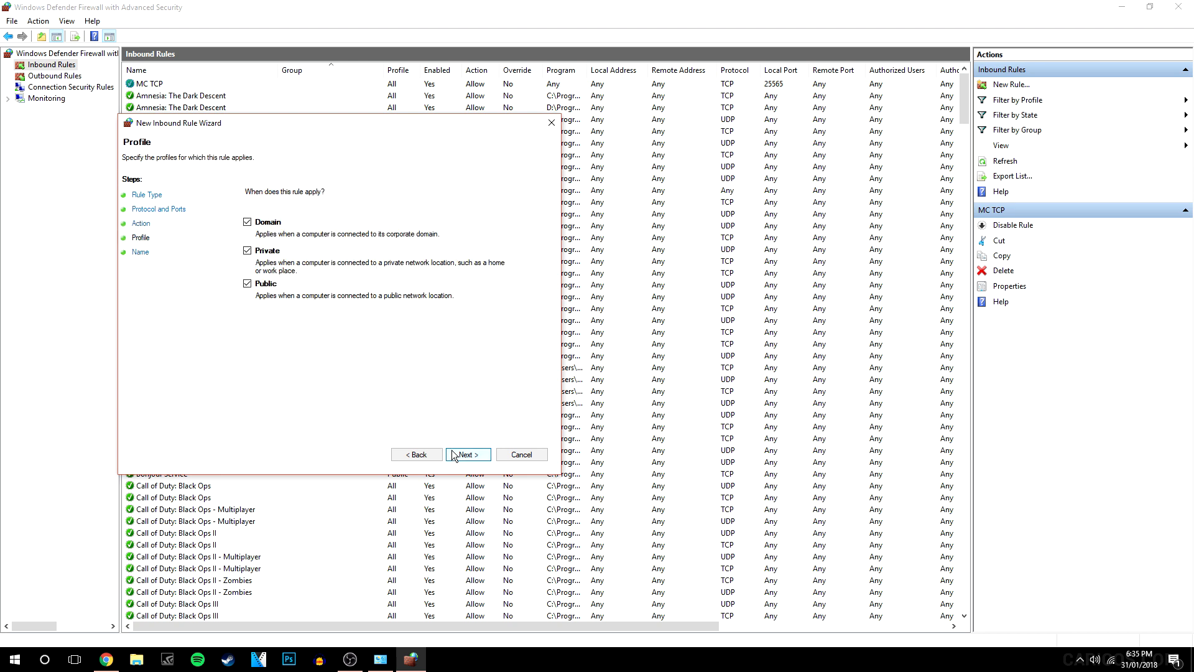
click(467, 454)
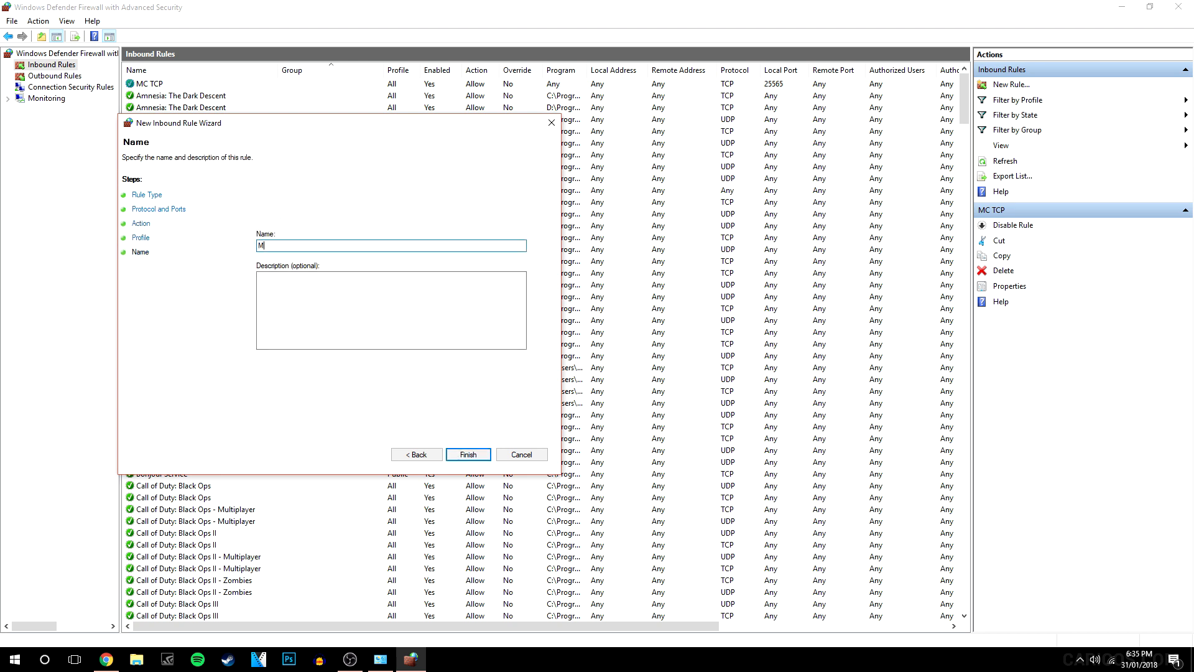
Step: Name the rule 'MC UDP', finish, and review it beside MC TCP in the list
text(C UDP)
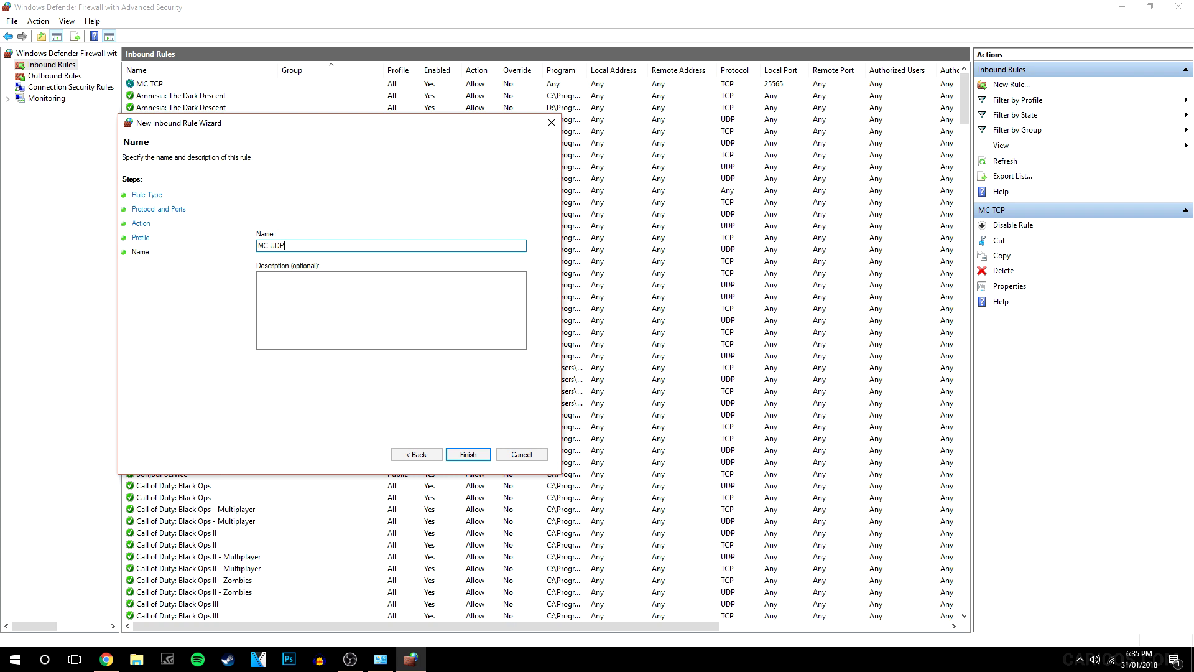
click(468, 454)
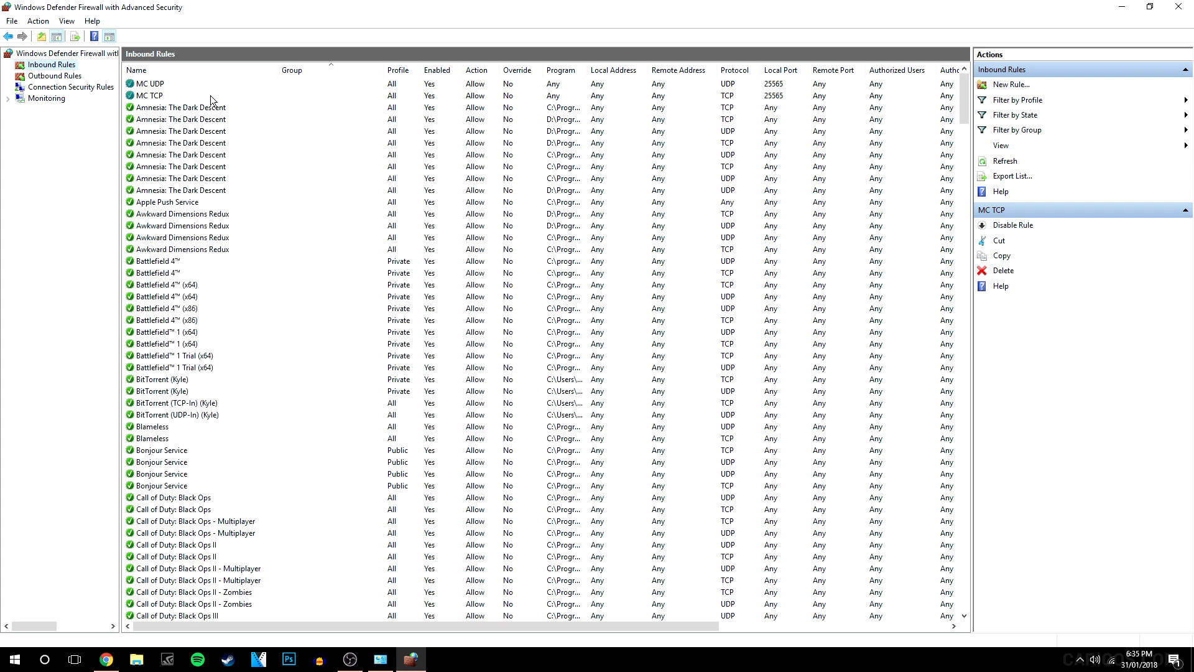
click(149, 83)
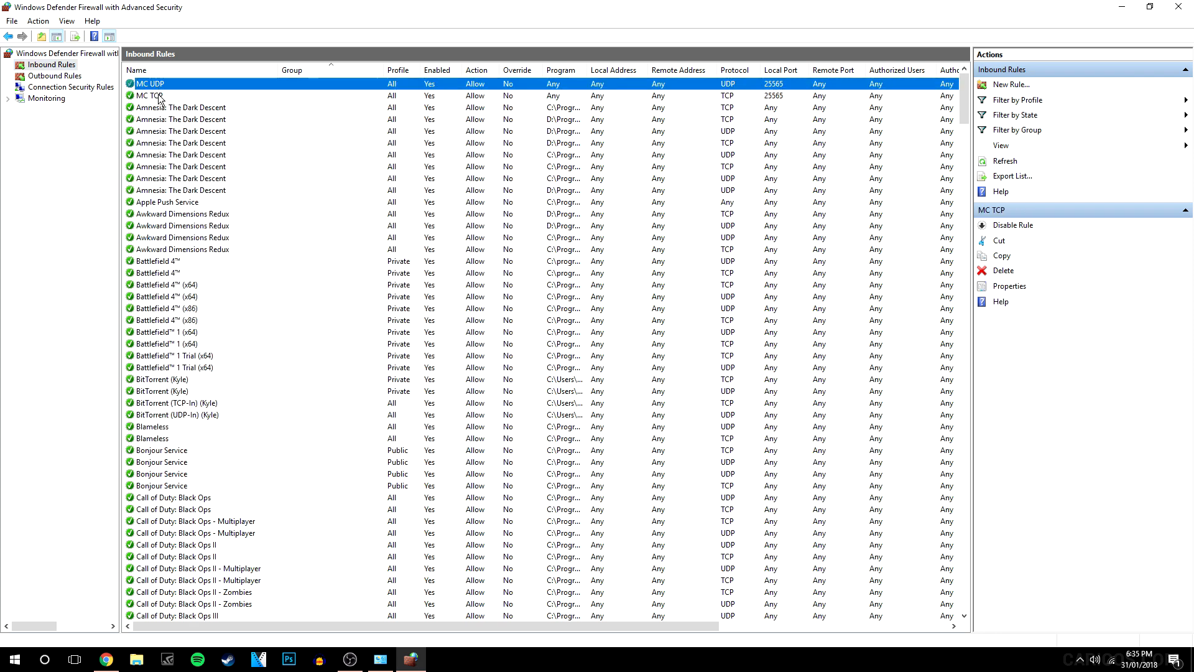
click(151, 96)
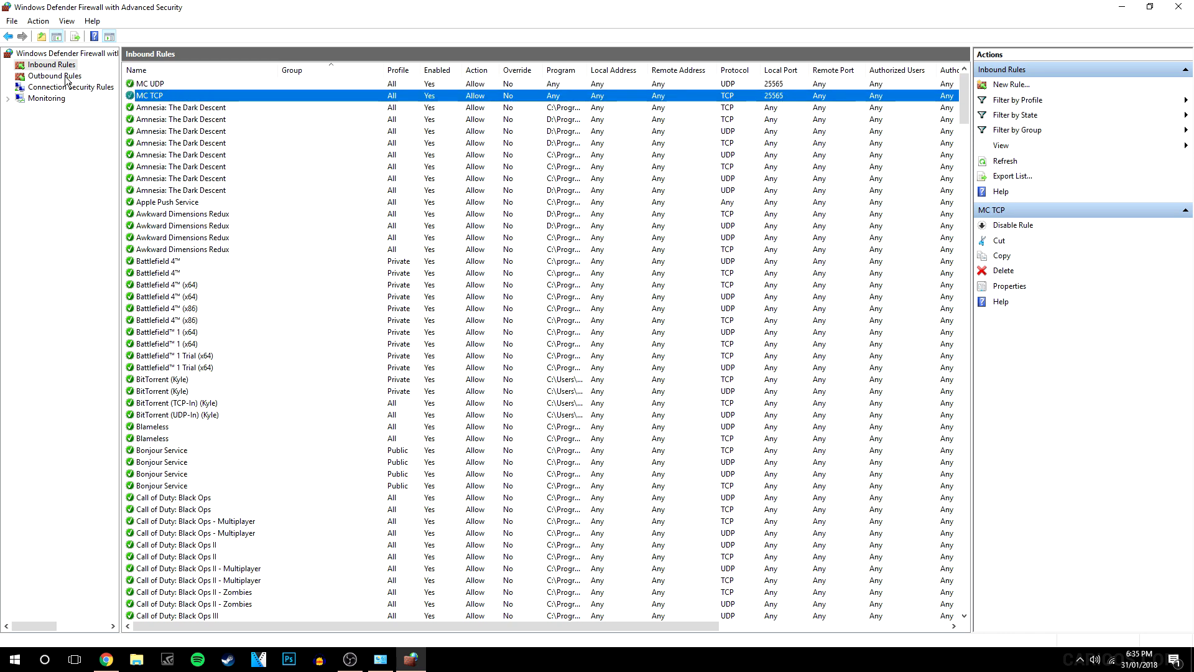
Step: In Outbound Rules, create an outbound port rule for remote port 25565 named MC UDP
click(55, 76)
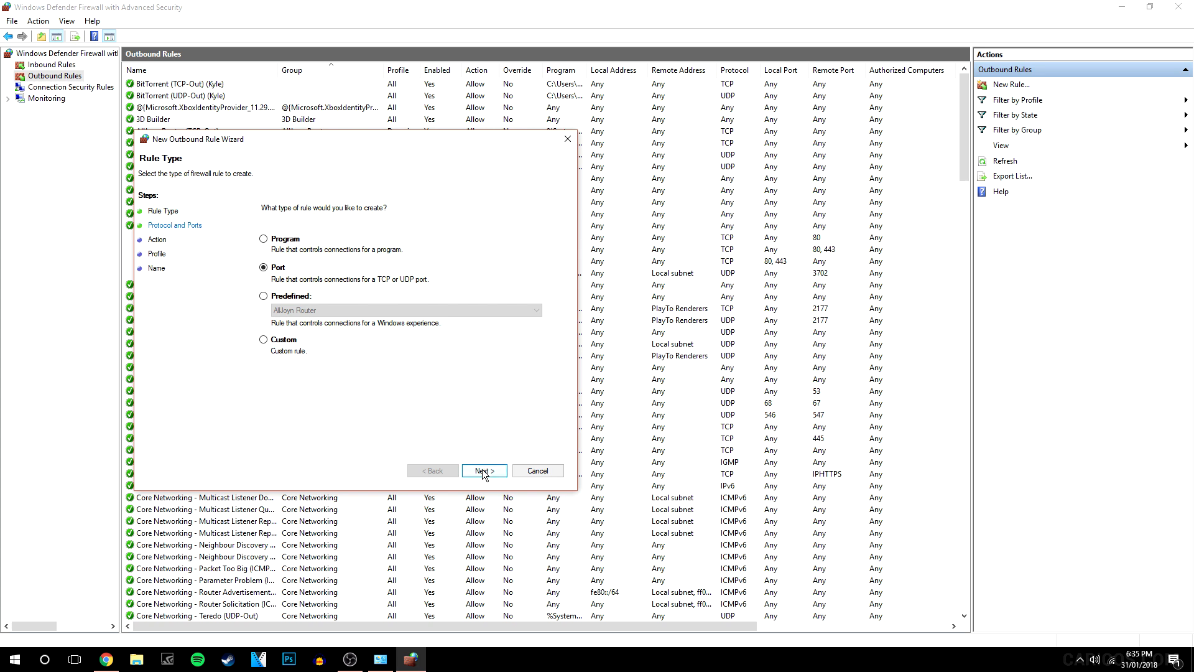
click(484, 470)
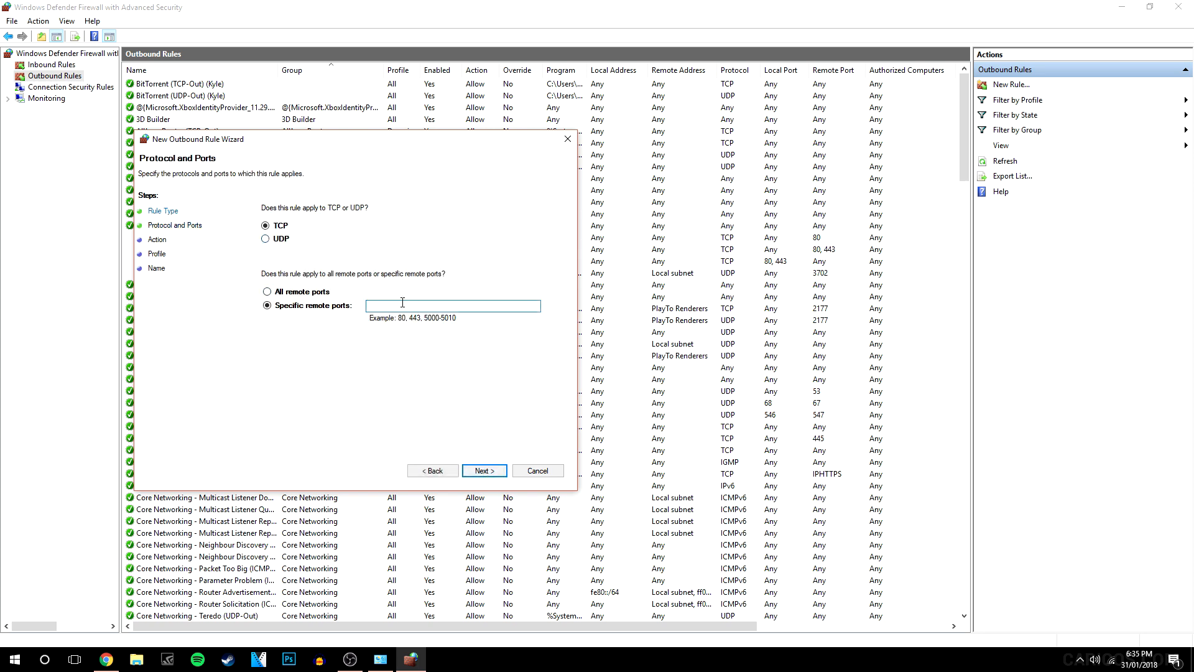
text(25)
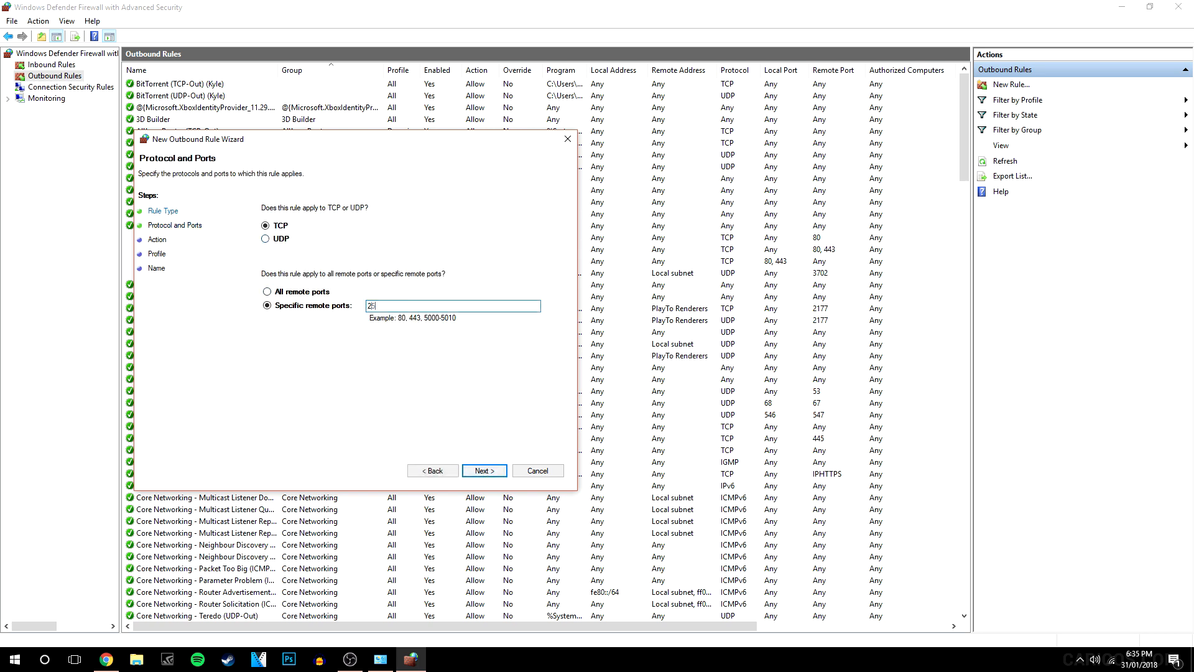
click(483, 470)
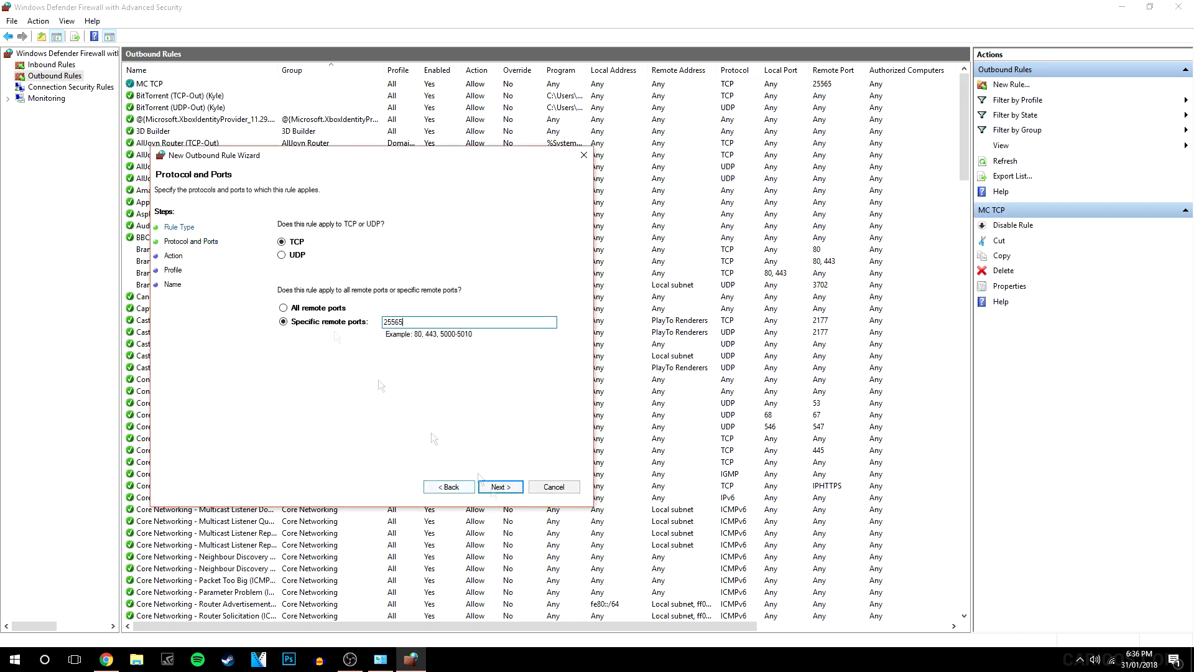
click(499, 487)
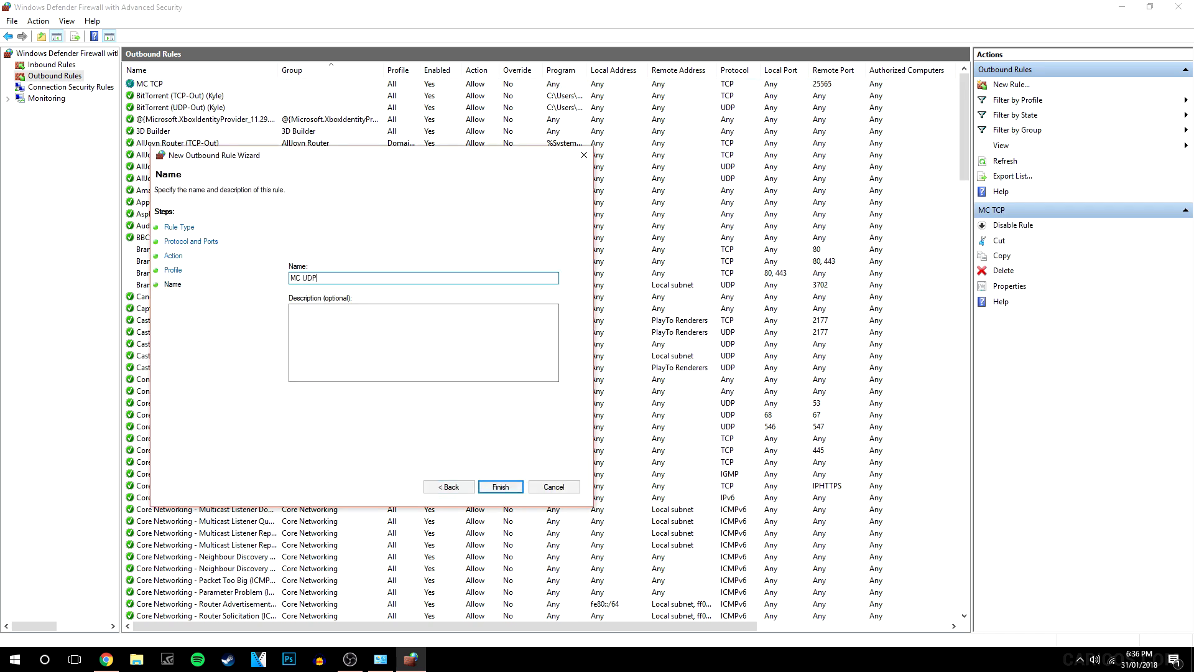
click(500, 486)
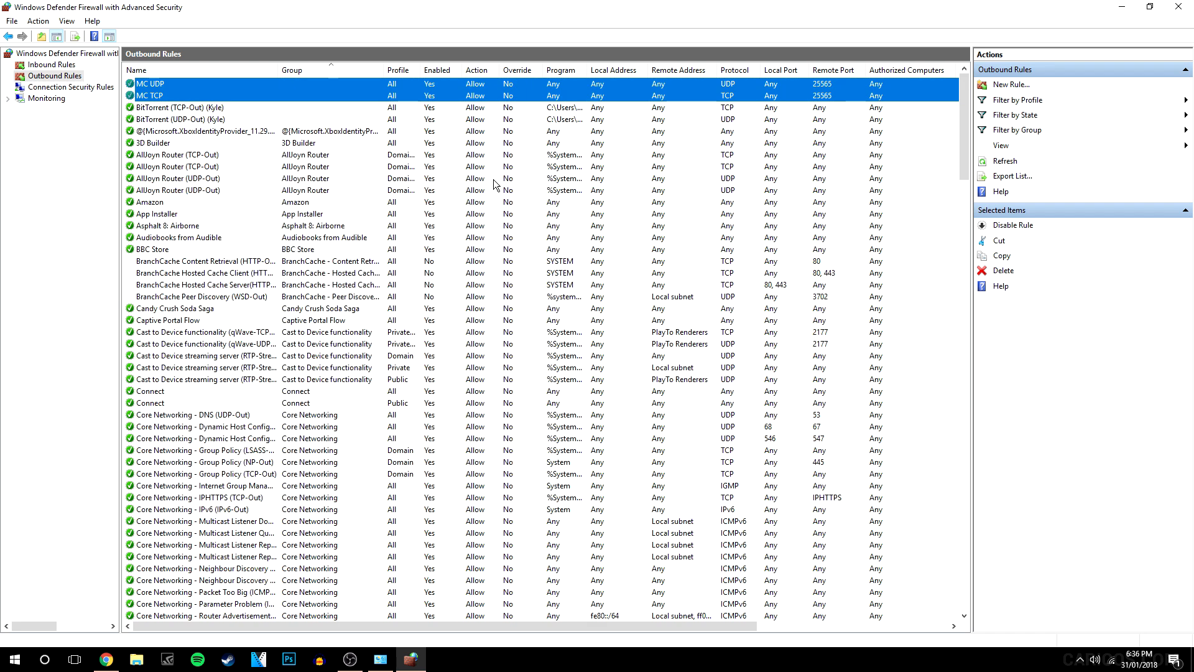
Step: Review the MC UDP and MC TCP rules in the outbound and inbound lists
click(182, 107)
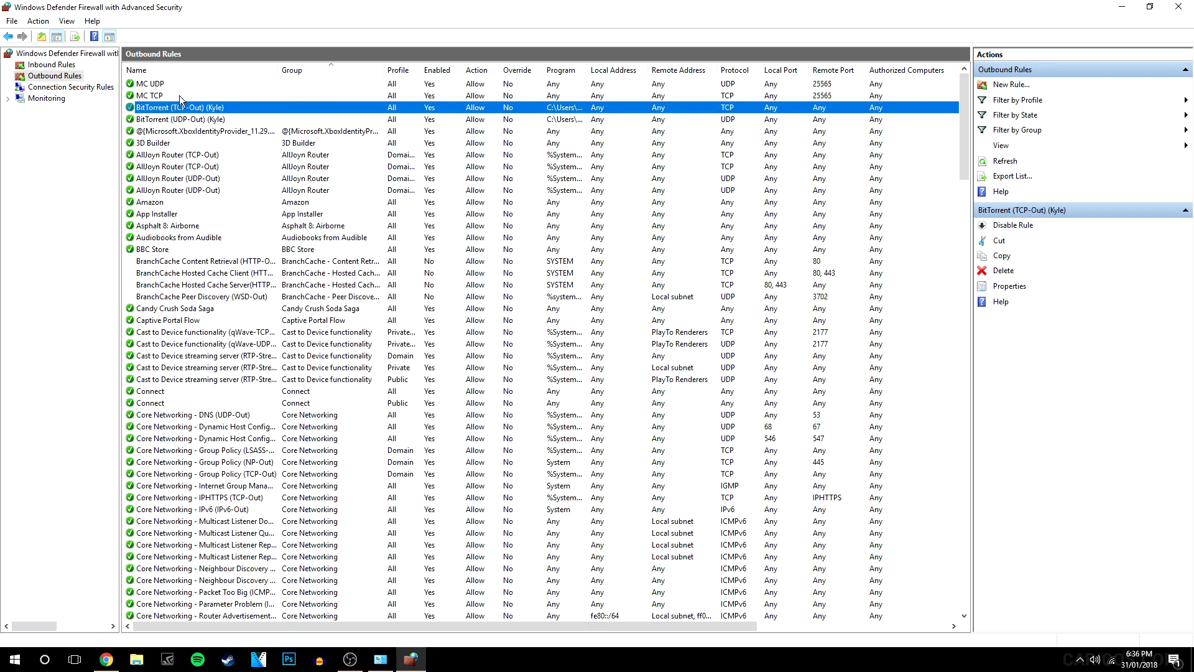
click(152, 83)
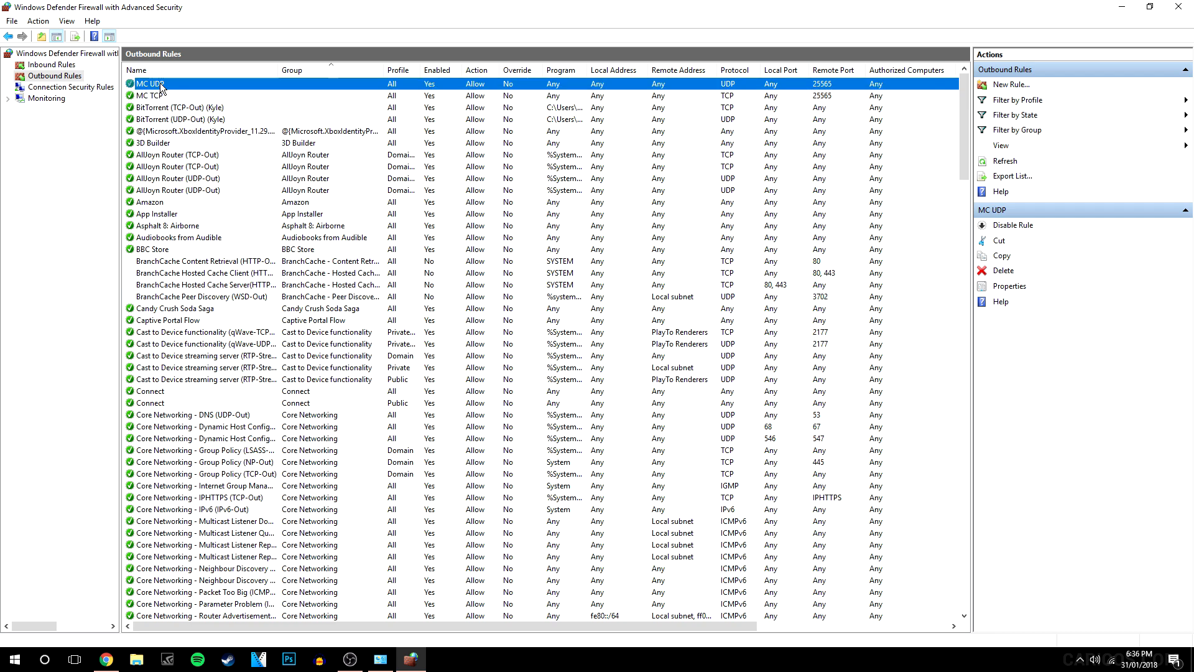
click(51, 63)
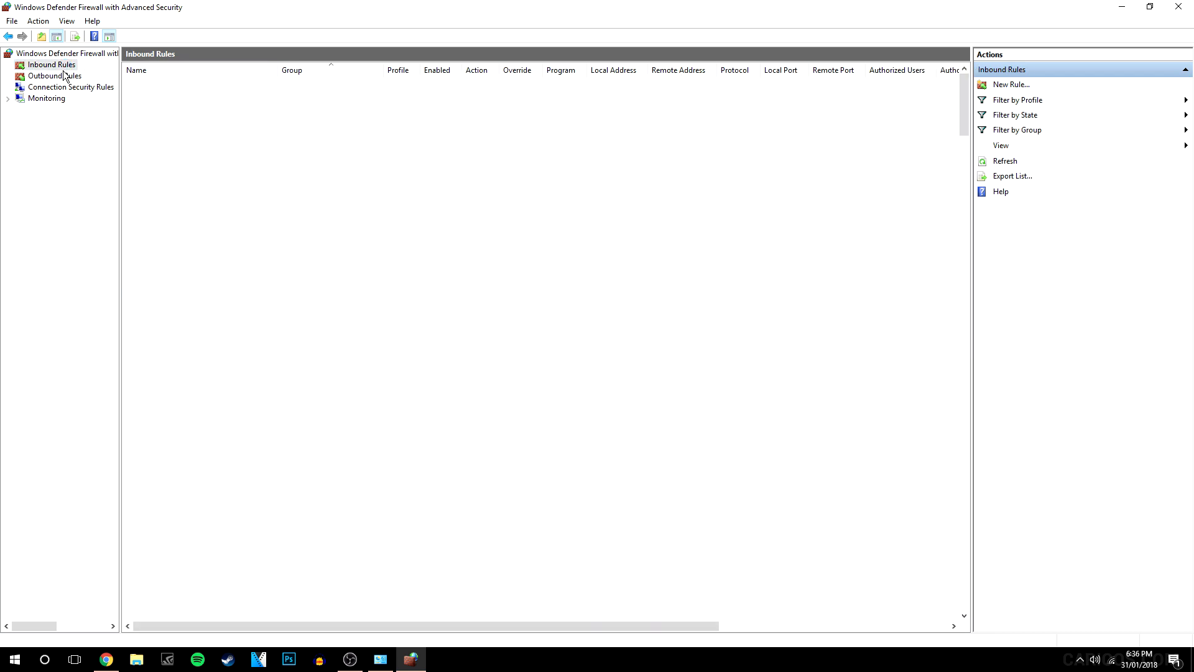
click(53, 76)
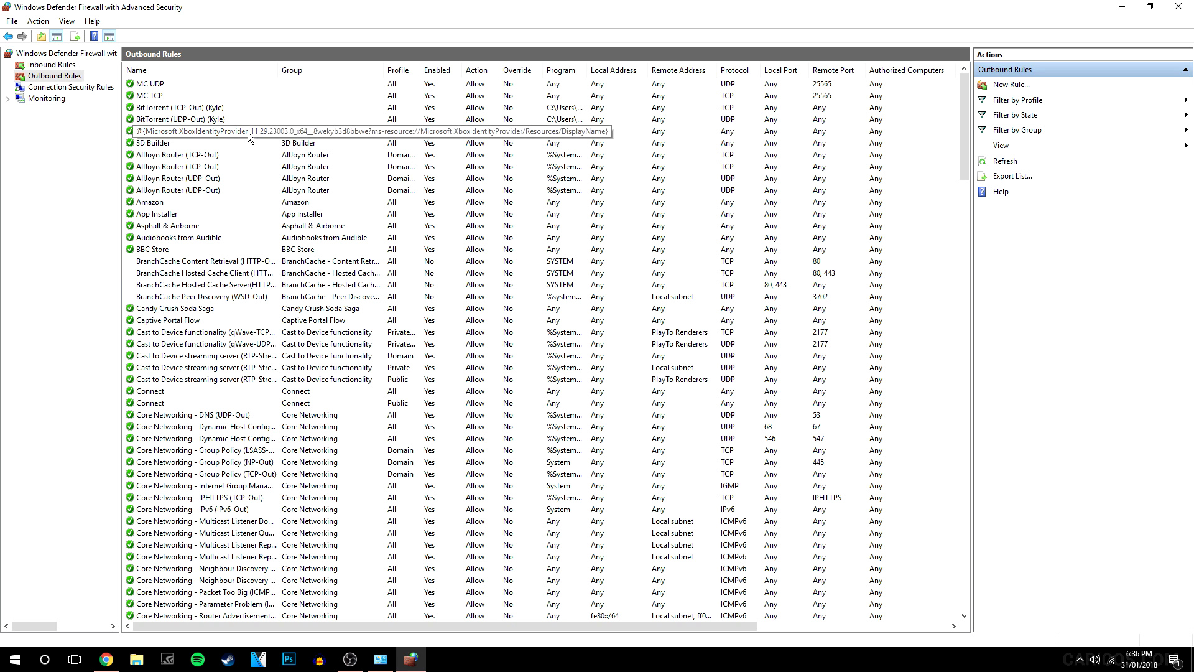
mouse_move(348, 113)
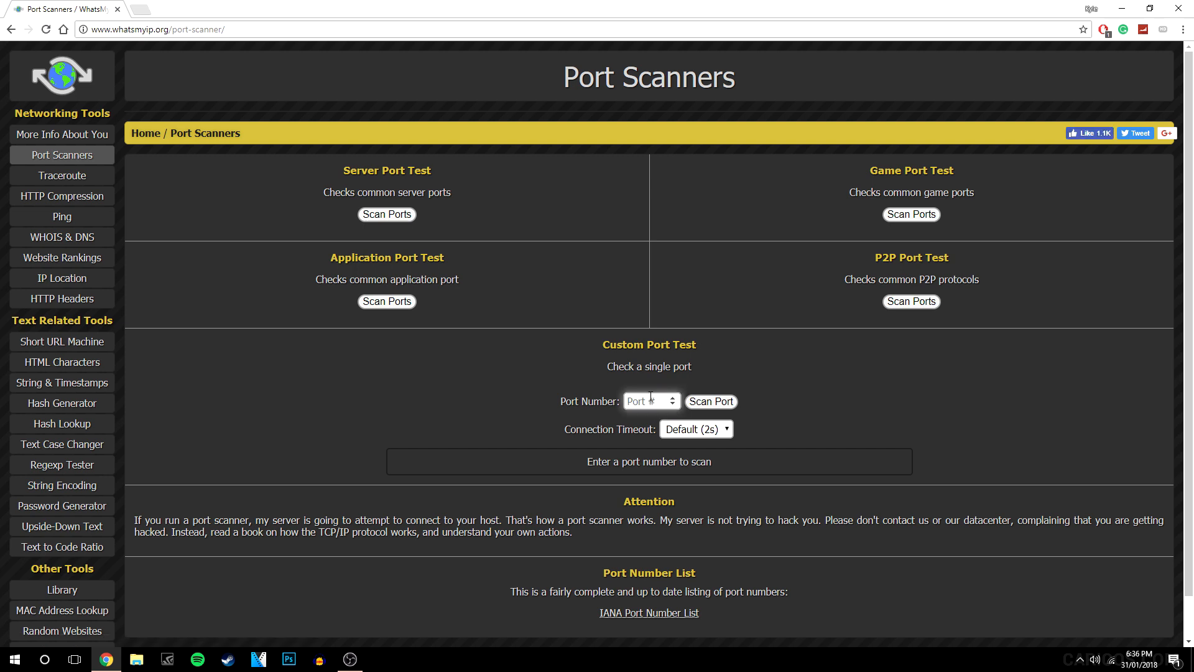
Step: Run a new custom scan of port 25565 on the whatsmyip.org Port Scanner
text(25565)
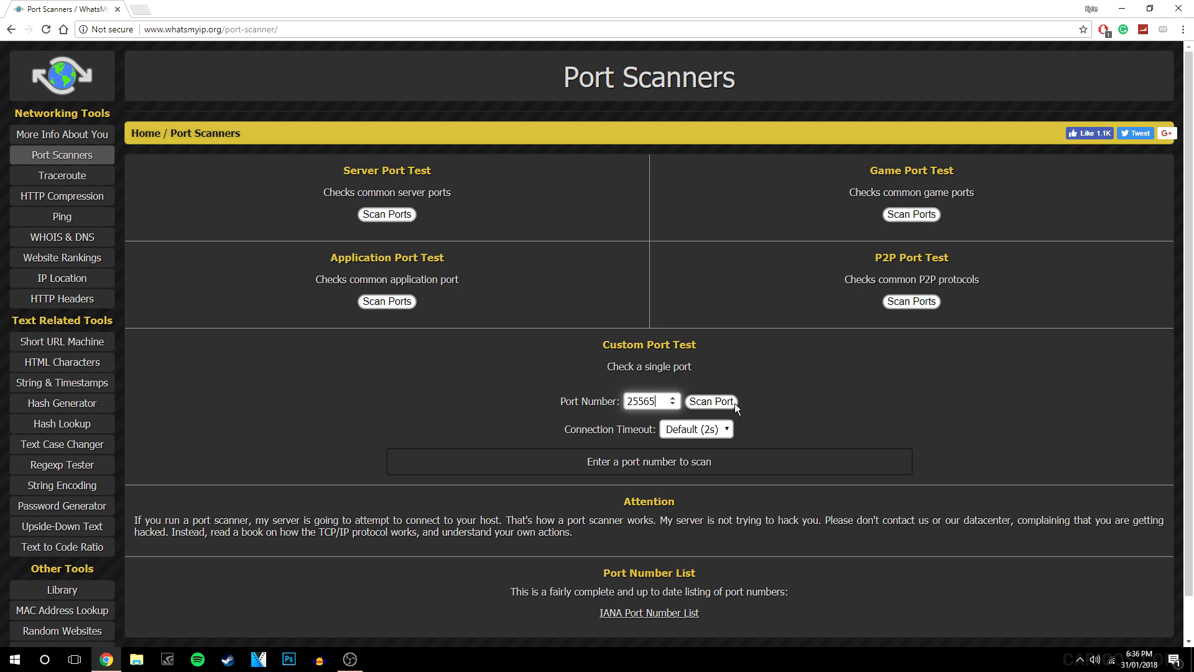
click(710, 402)
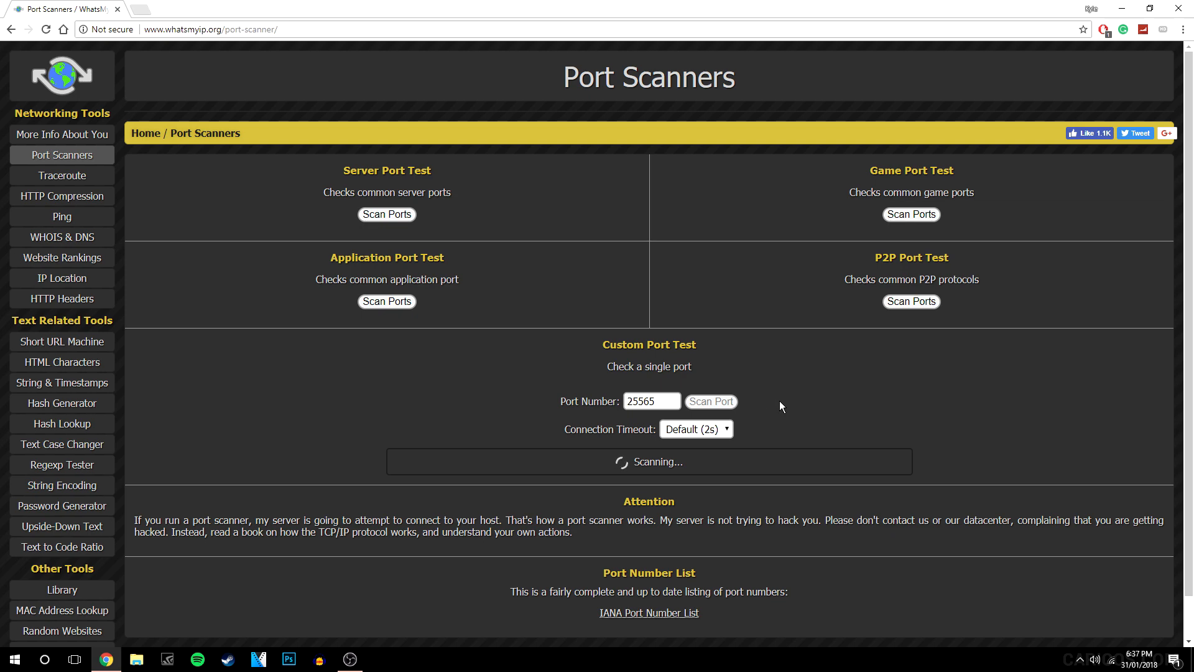